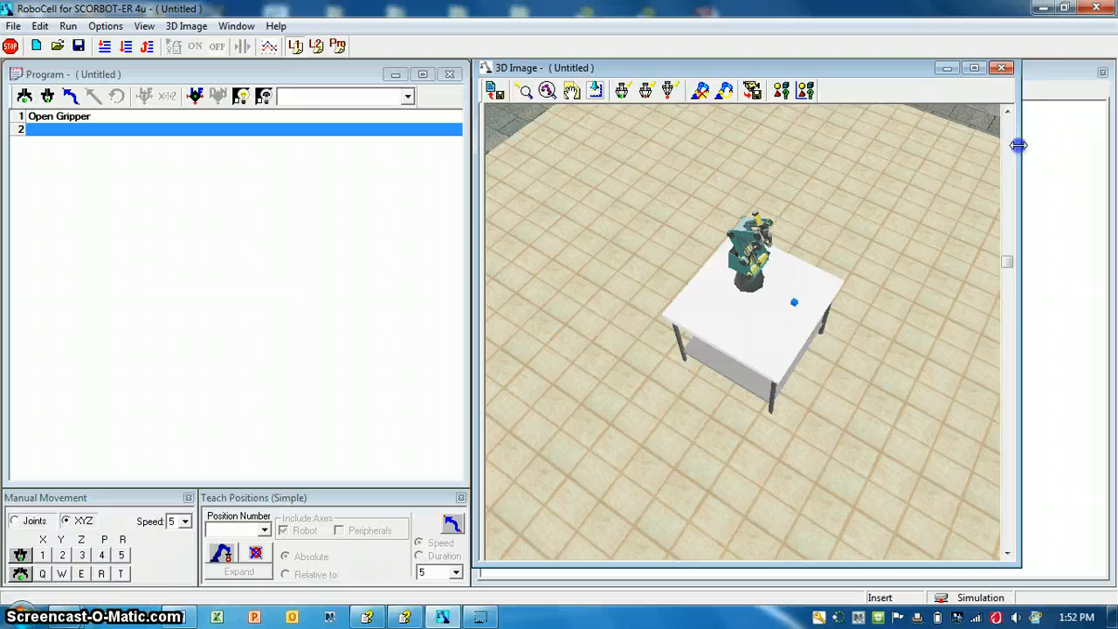
Close RoboCell and discard the unsaved changes to the untitled project.
{"action": "left_click", "coordinate": [1097, 7]}
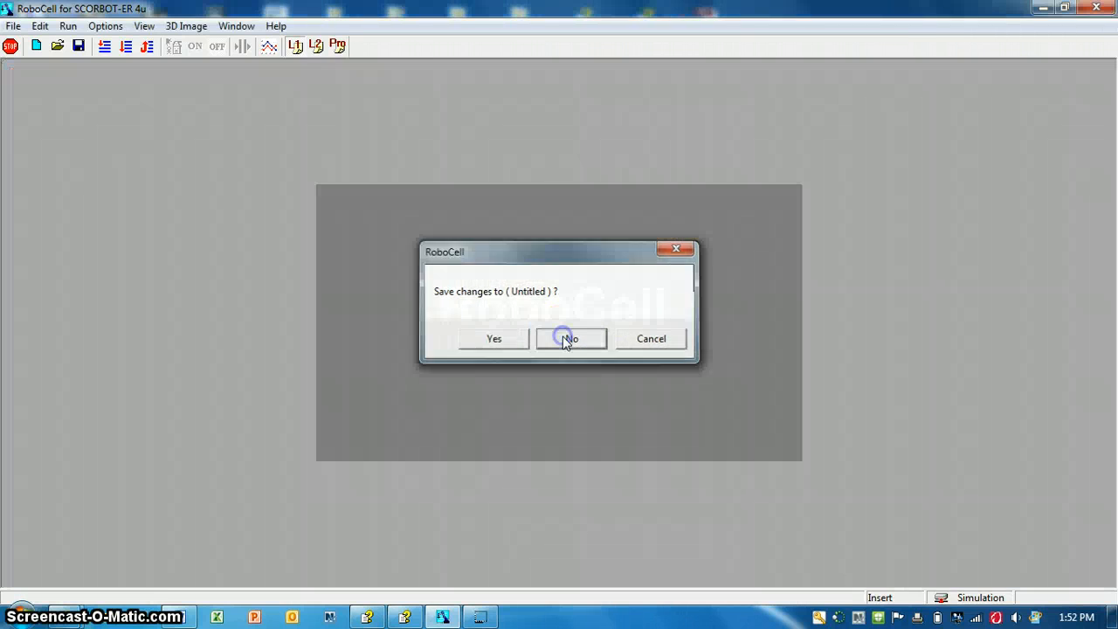
{"action": "left_click", "coordinate": [569, 339]}
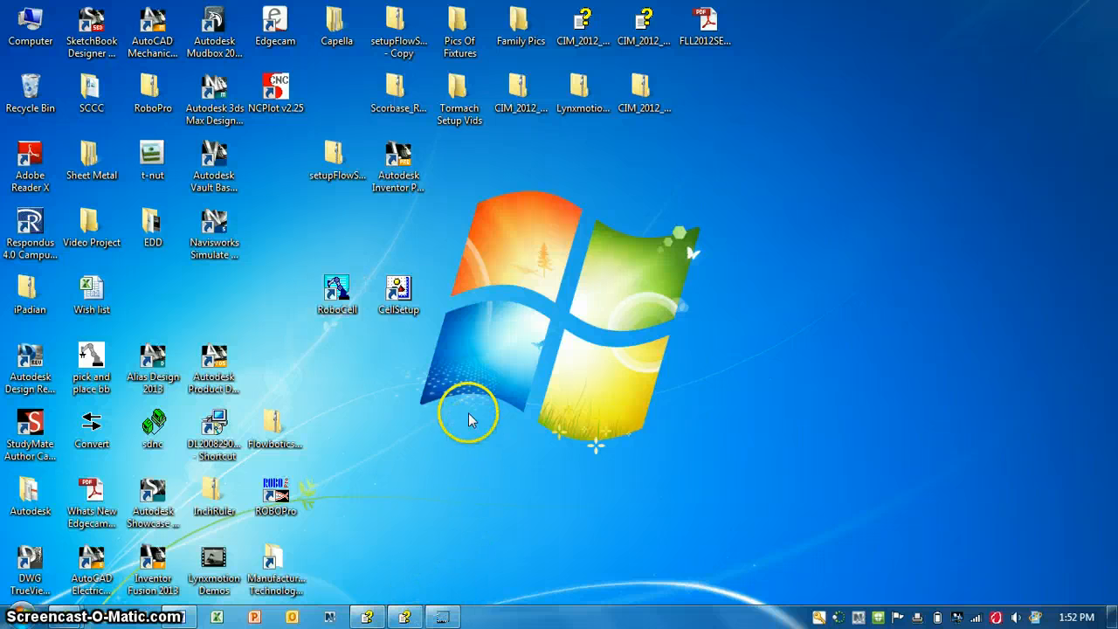
{"action": "mouse_move", "coordinate": [339, 287]}
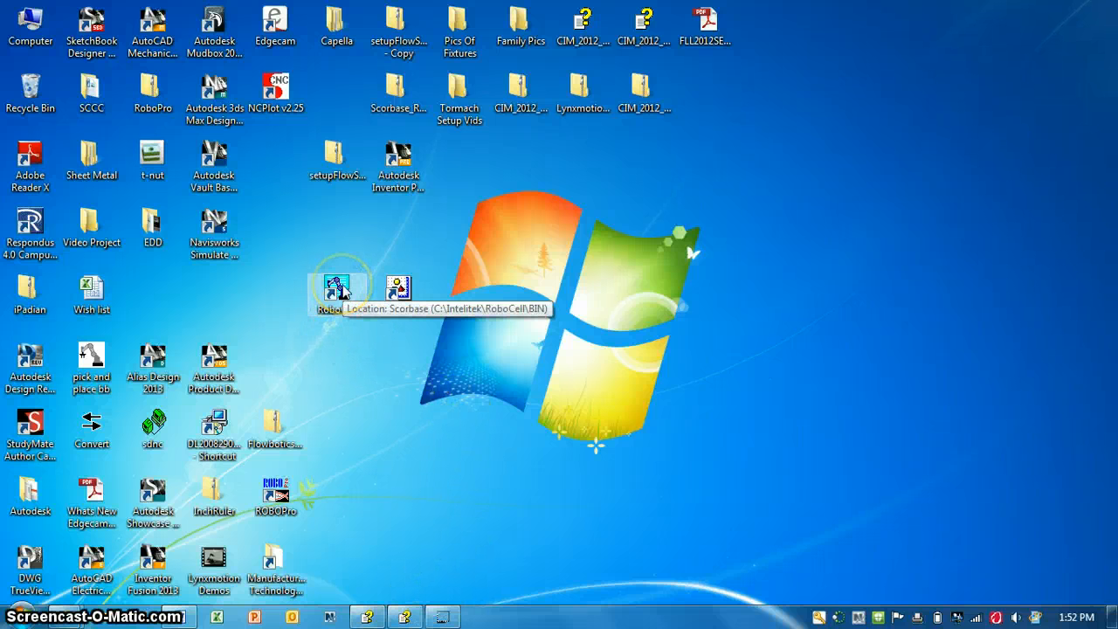
Relaunch RoboCell from its desktop shortcut with no project loaded.
{"action": "double_click", "coordinate": [339, 283]}
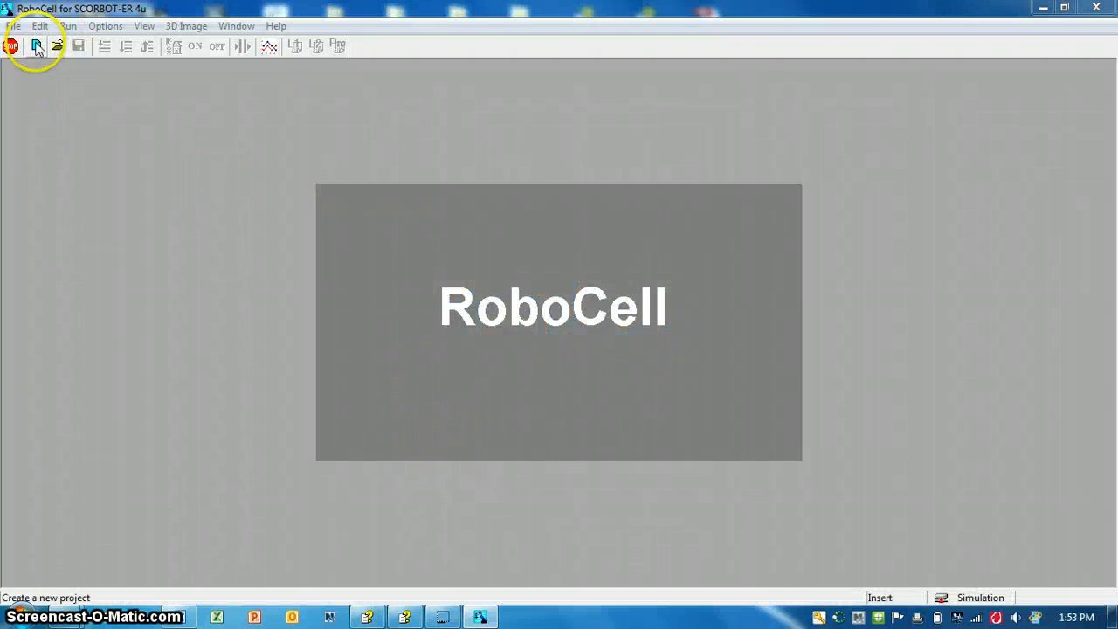
{"action": "left_click", "coordinate": [38, 27]}
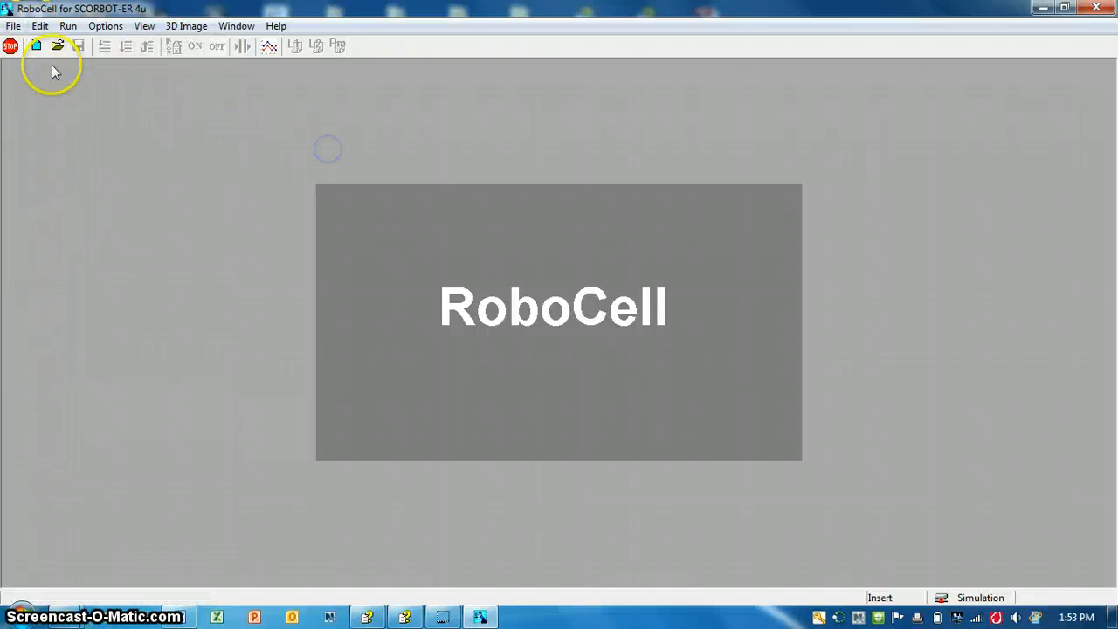
Create a new empty untitled project and bring up the File menu.
{"action": "left_click", "coordinate": [37, 45]}
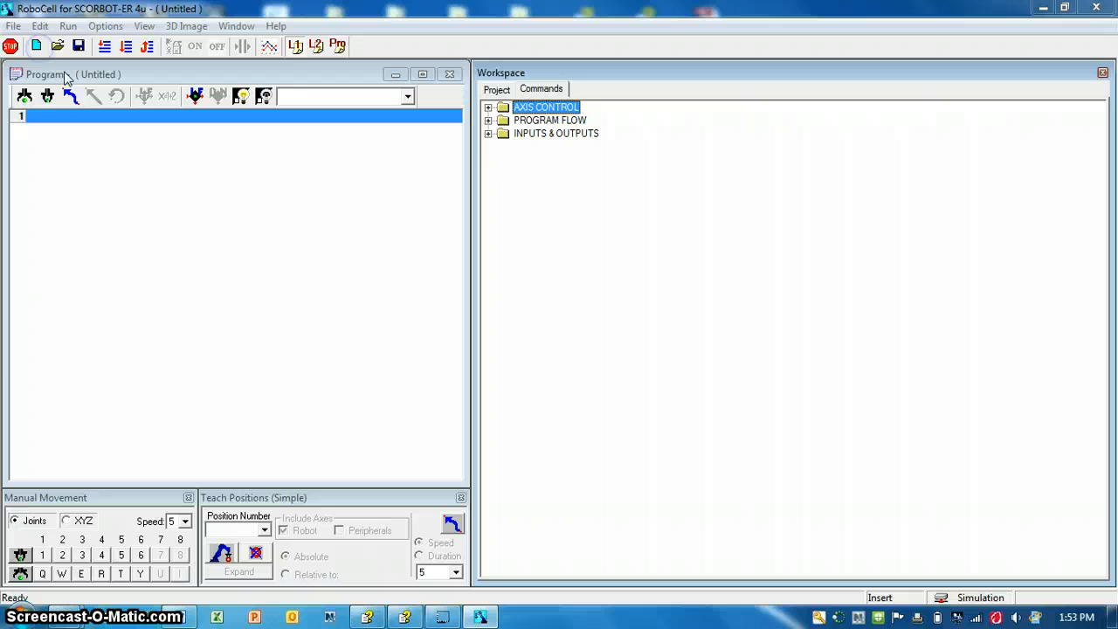
{"action": "left_click", "coordinate": [14, 26]}
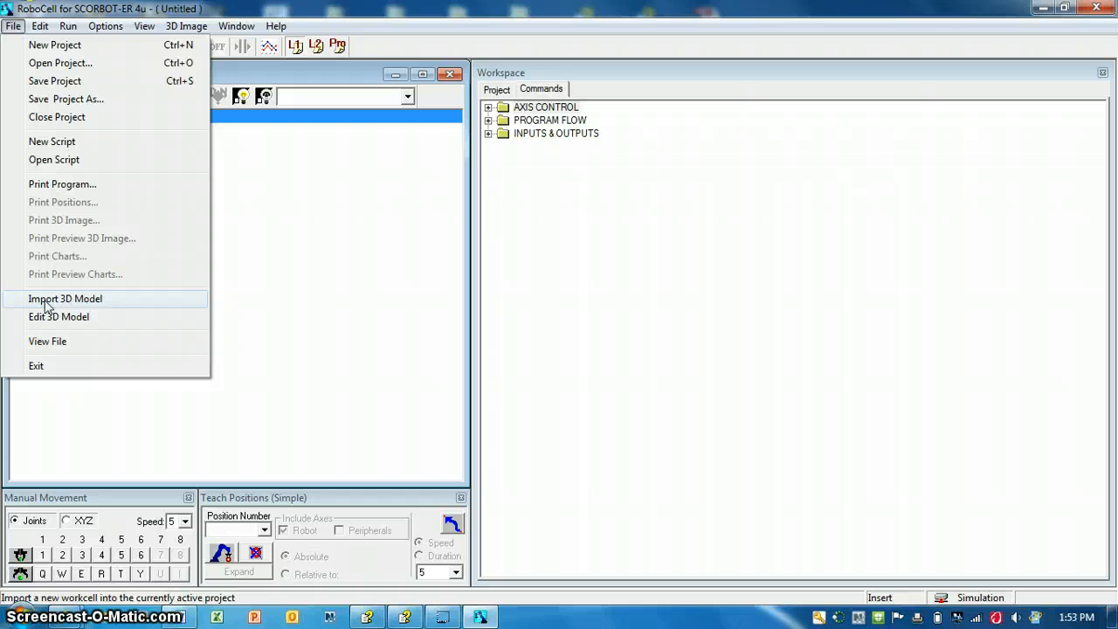
Import the 'pick and place bb' 3D model from the Desktop into the cell.
{"action": "left_click", "coordinate": [67, 298]}
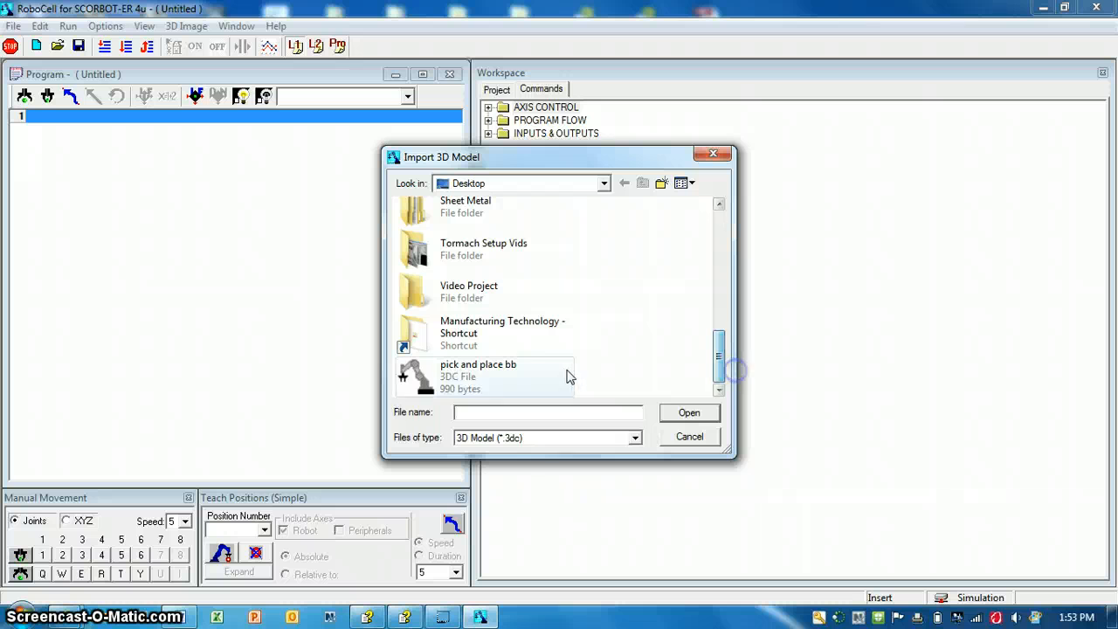
{"action": "left_click", "coordinate": [458, 376]}
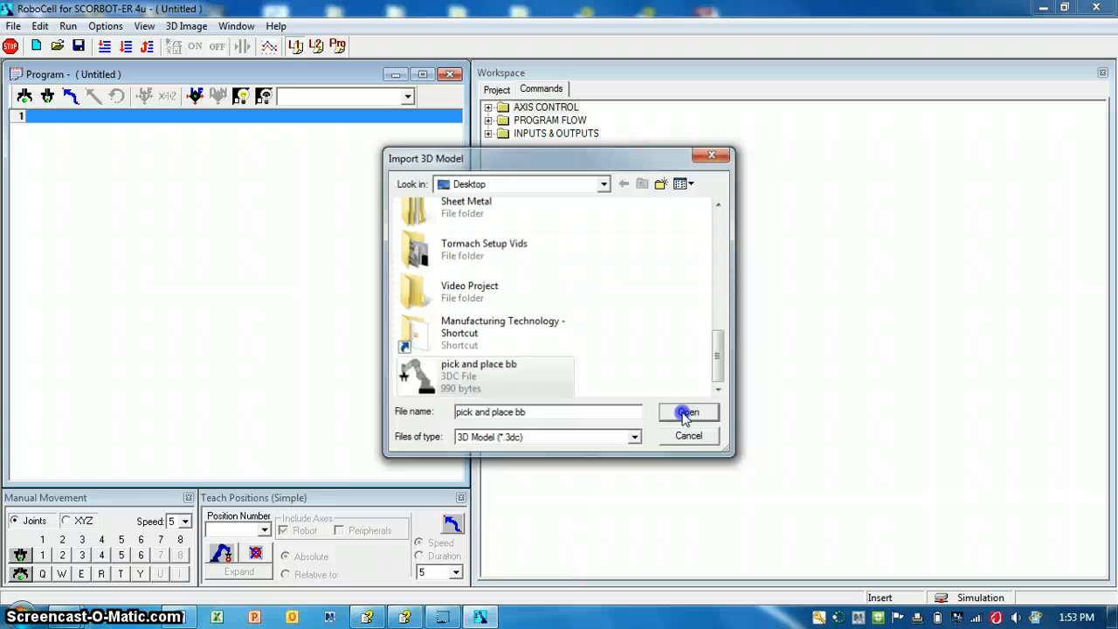
{"action": "left_click", "coordinate": [688, 412]}
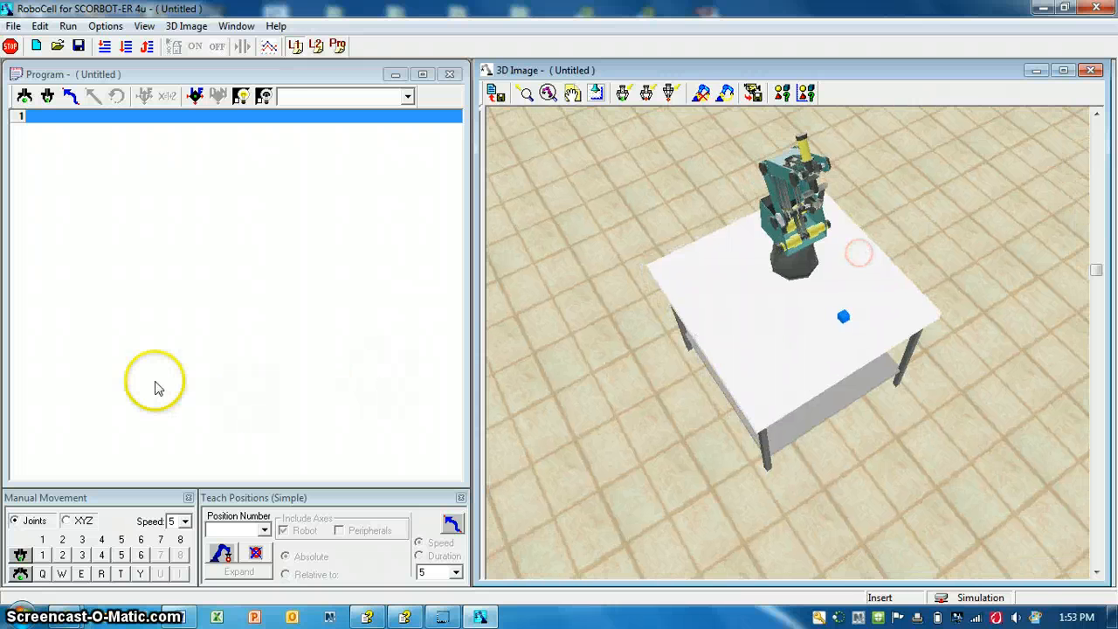
{"action": "left_click", "coordinate": [68, 26]}
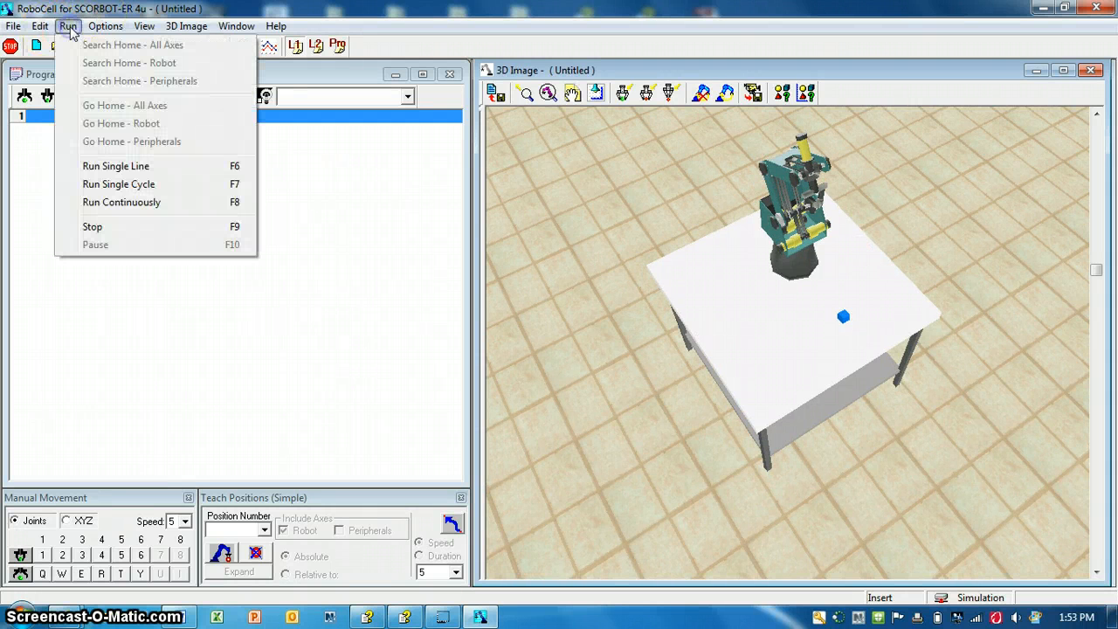
{"action": "left_click", "coordinate": [105, 26]}
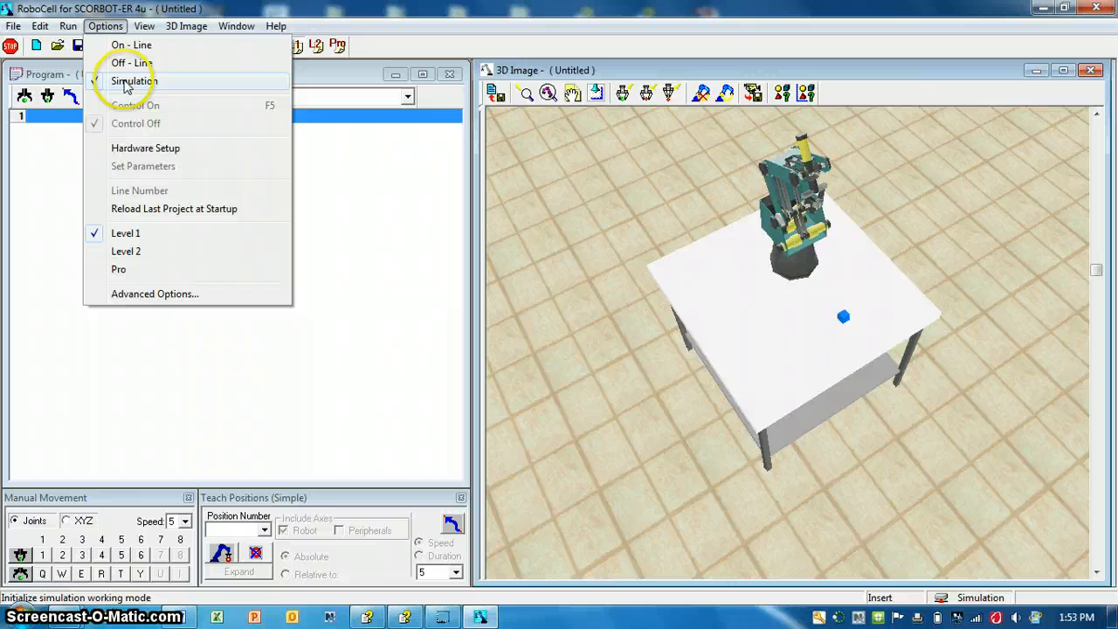
{"action": "left_click", "coordinate": [133, 80]}
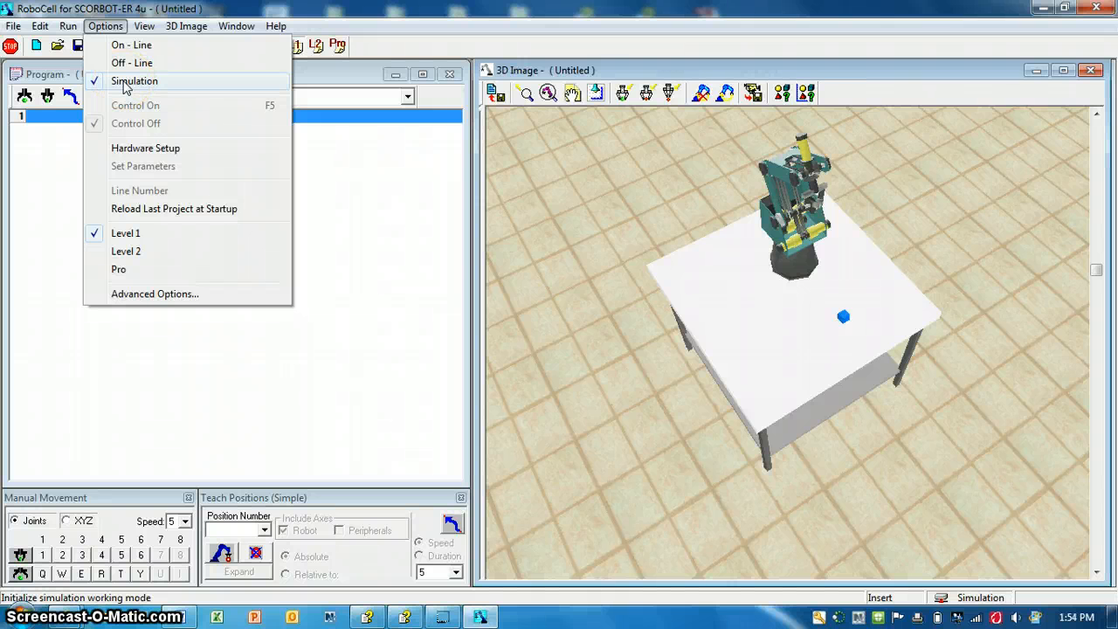
{"action": "left_click", "coordinate": [131, 45]}
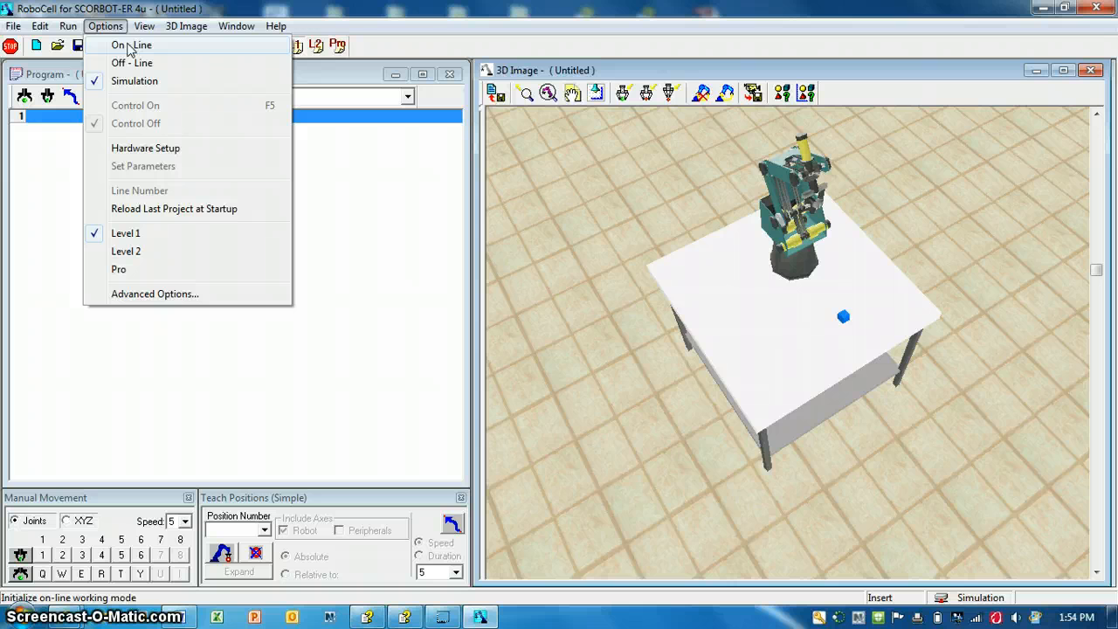
{"action": "left_click", "coordinate": [135, 81]}
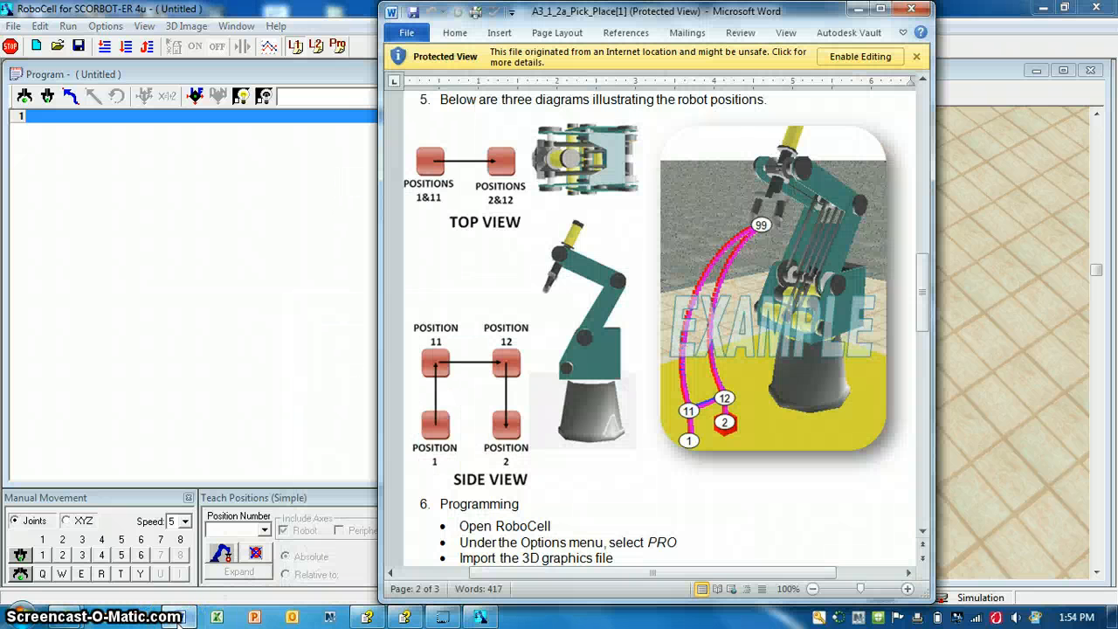
Scroll through the handout's procedure, position diagrams and Programming section.
{"action": "scroll", "scroll_direction": "down", "scroll_amount": 3}
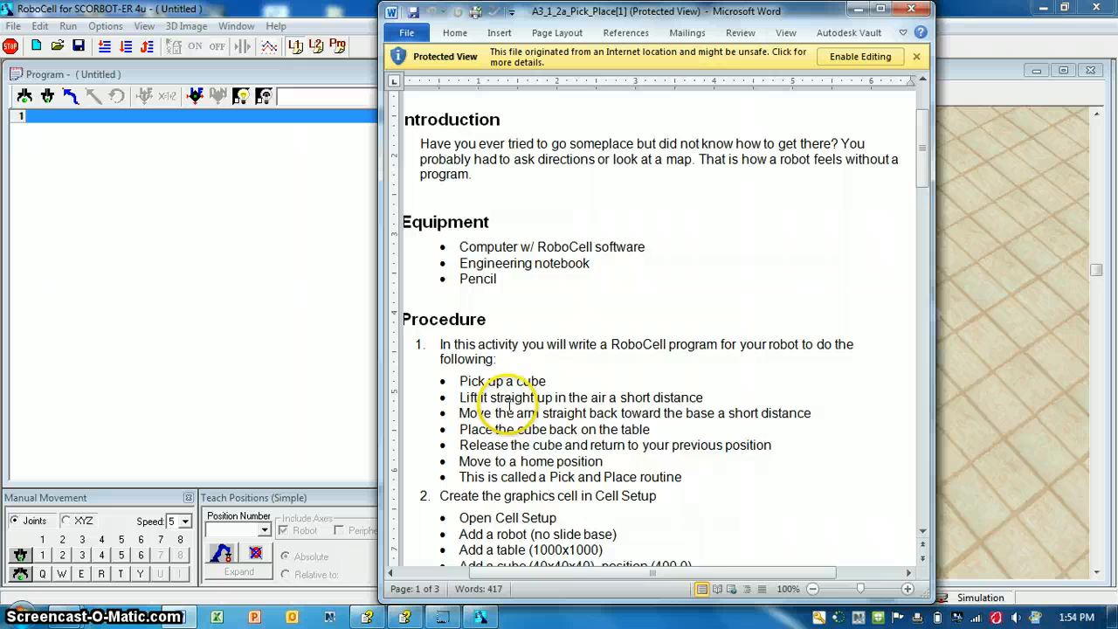
{"action": "scroll", "scroll_direction": "down", "scroll_amount": 3}
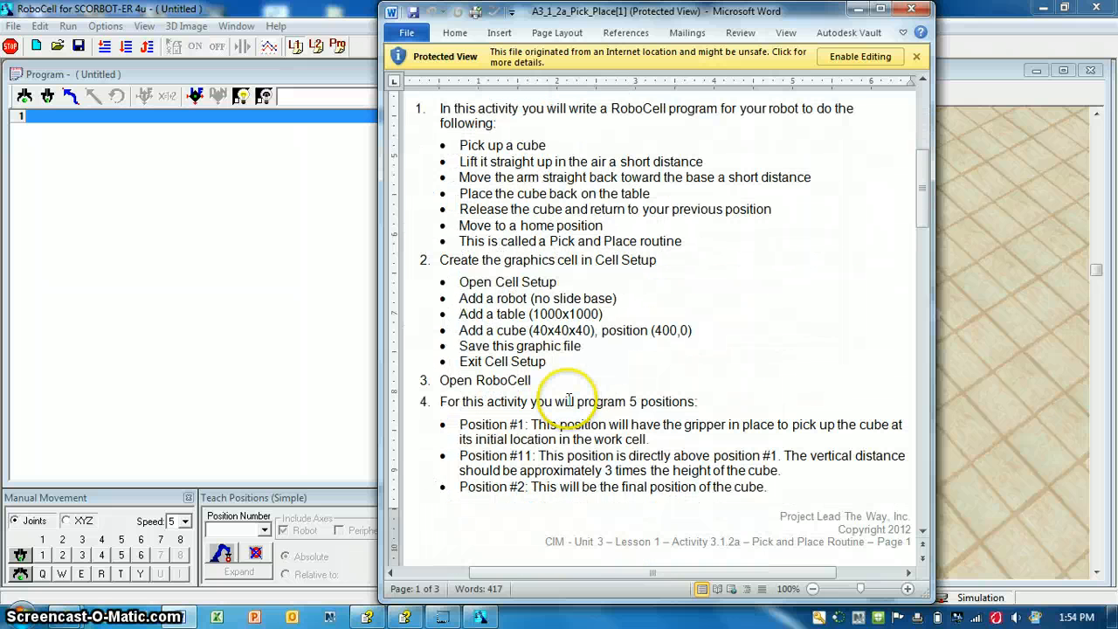
{"action": "scroll", "scroll_direction": "down", "scroll_amount": 3}
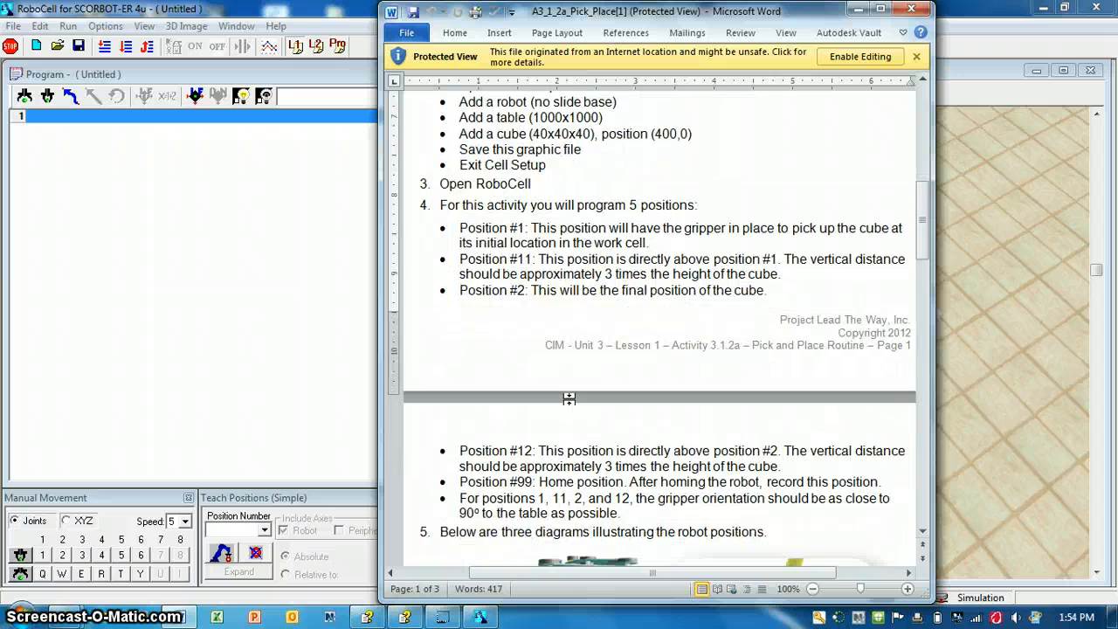
{"action": "scroll", "scroll_direction": "down", "scroll_amount": 3}
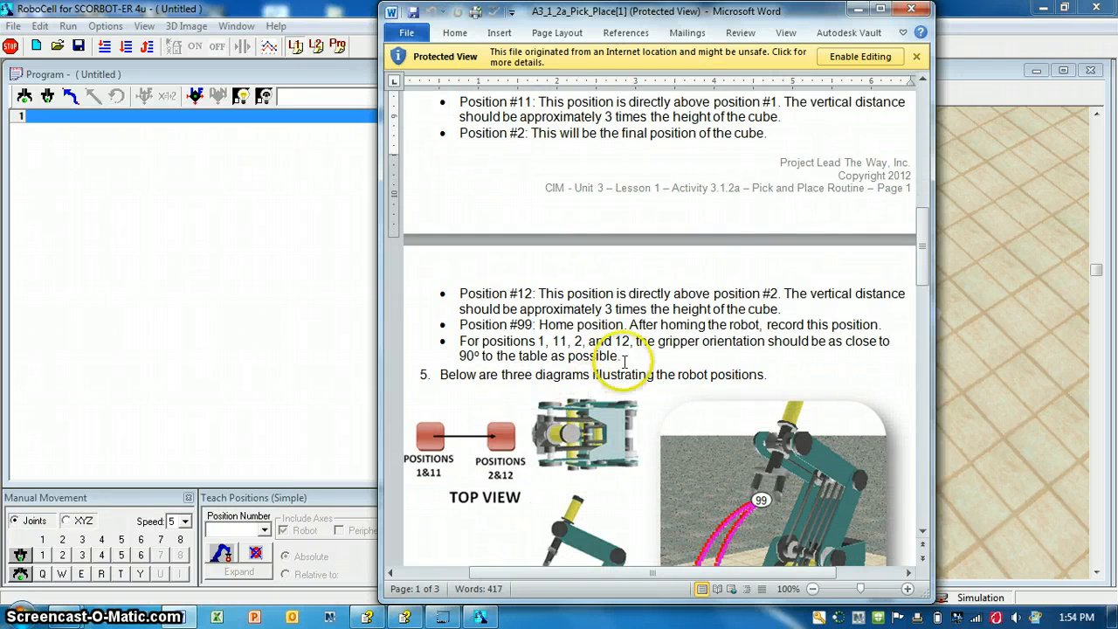
{"action": "scroll", "scroll_direction": "down", "scroll_amount": 3}
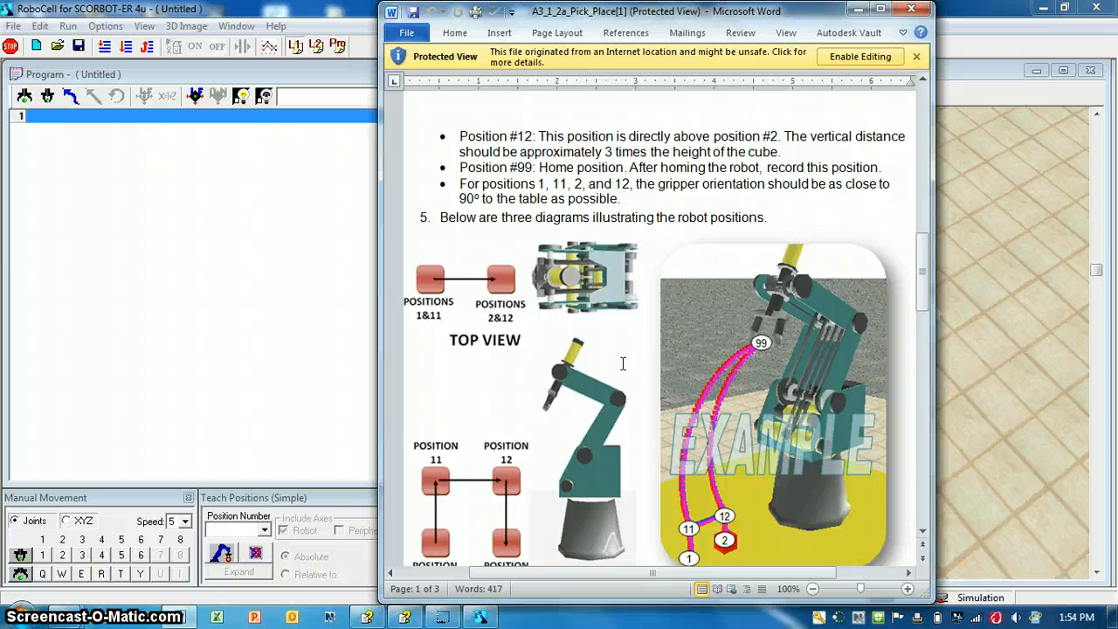
{"action": "scroll", "scroll_direction": "down", "scroll_amount": 3}
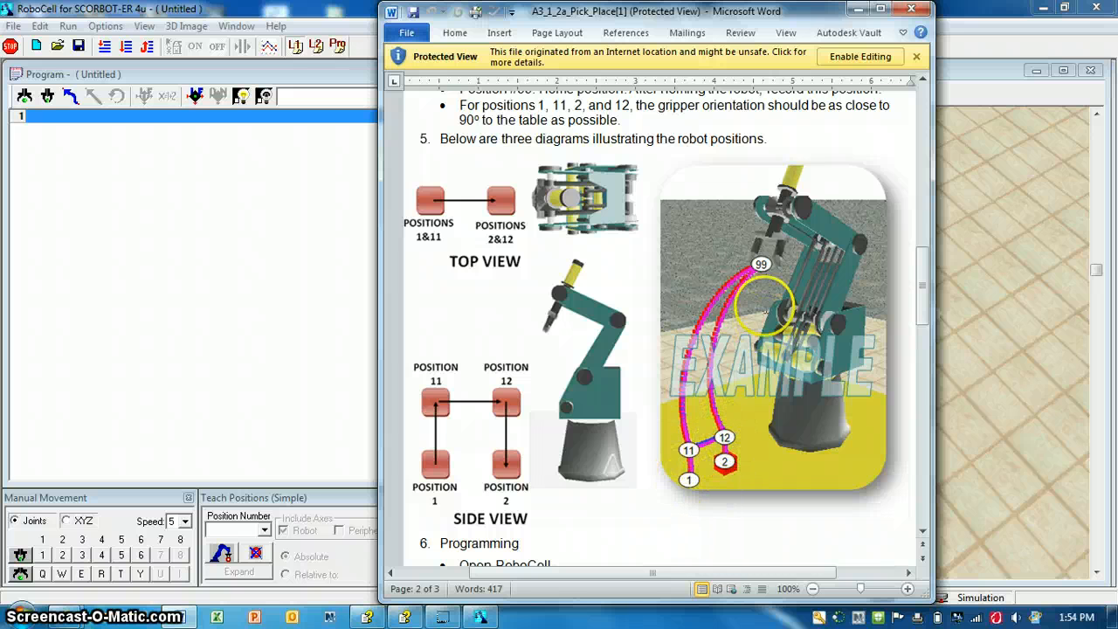
{"action": "mouse_move", "coordinate": [638, 308]}
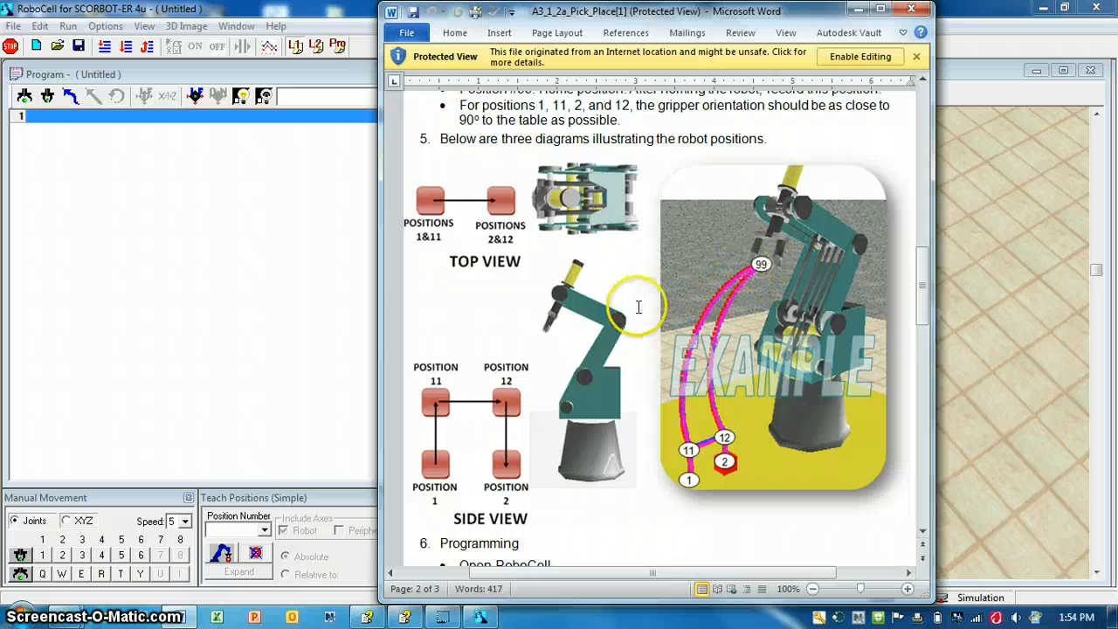
{"action": "scroll", "scroll_direction": "down", "scroll_amount": 3}
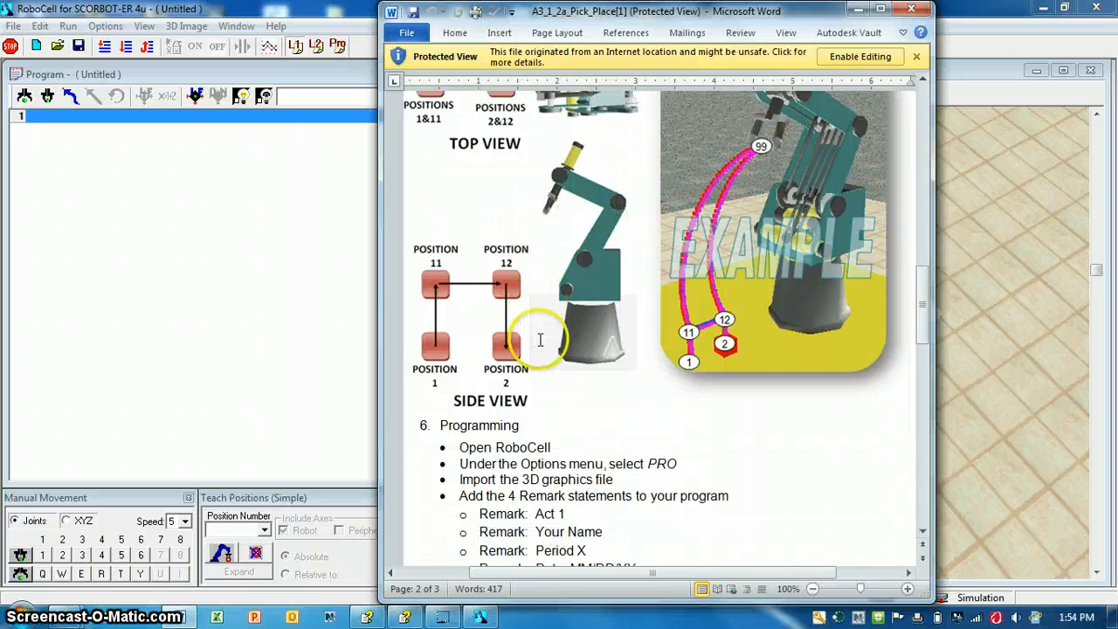
{"action": "scroll", "scroll_direction": "down", "scroll_amount": 3}
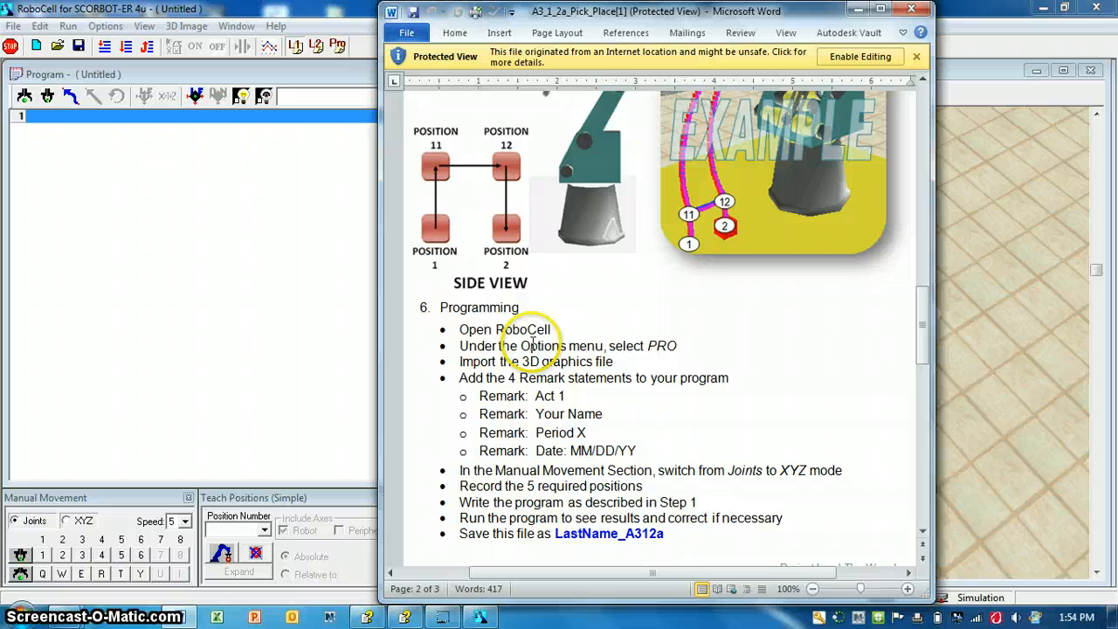
{"action": "scroll", "scroll_direction": "down", "scroll_amount": 3}
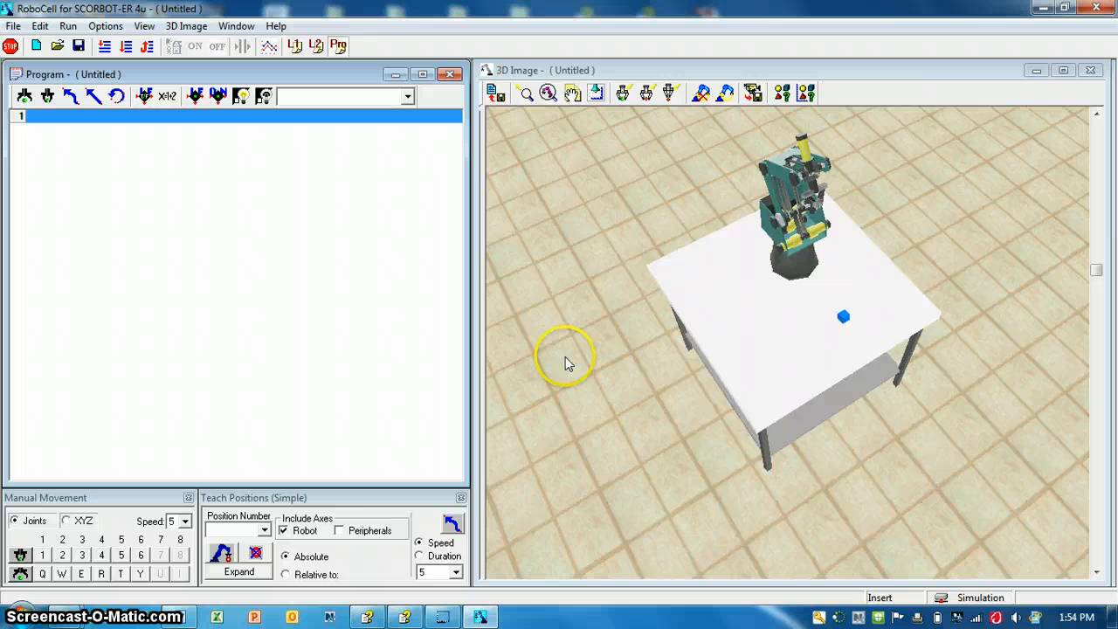
{"action": "mouse_move", "coordinate": [381, 515]}
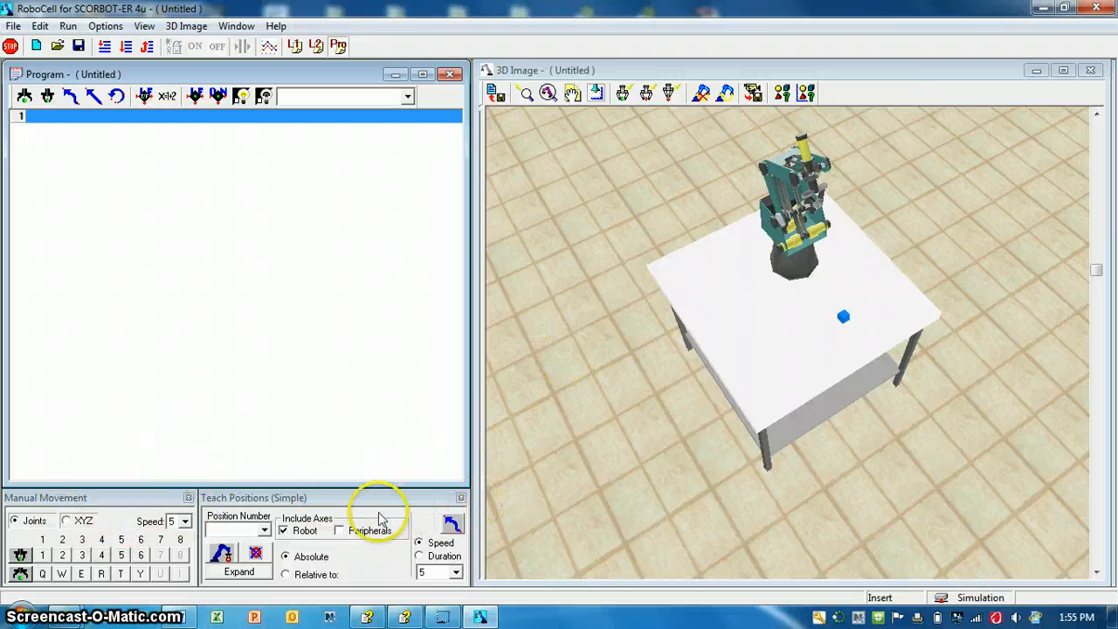
{"action": "mouse_move", "coordinate": [61, 542]}
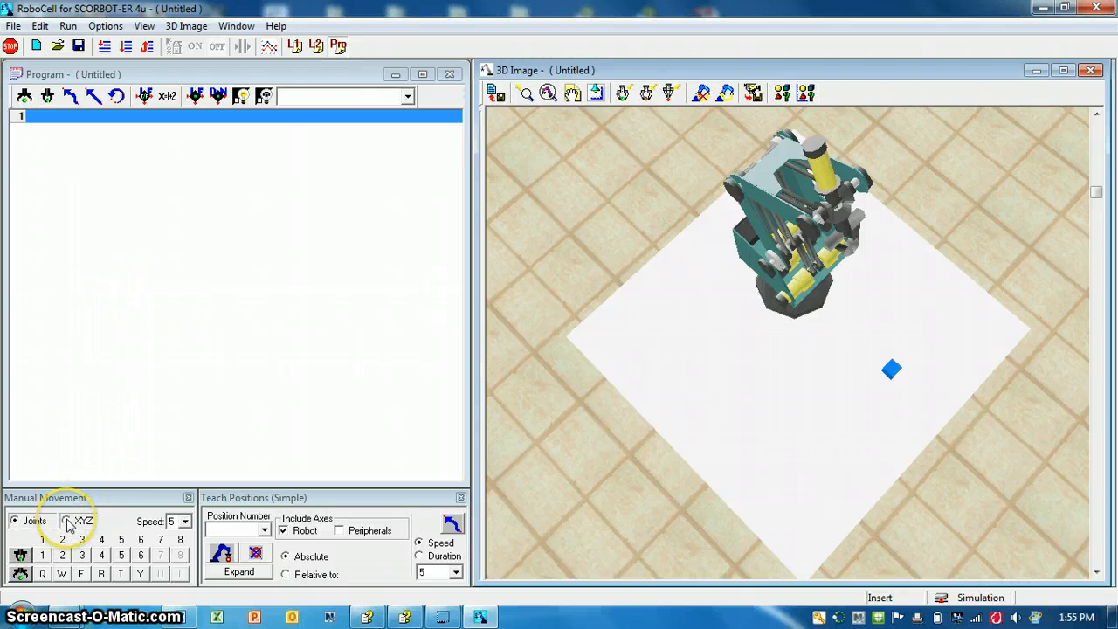
Switch jogging to XYZ, raise the arm and enter 99 as the teach position number.
{"action": "left_click", "coordinate": [66, 520]}
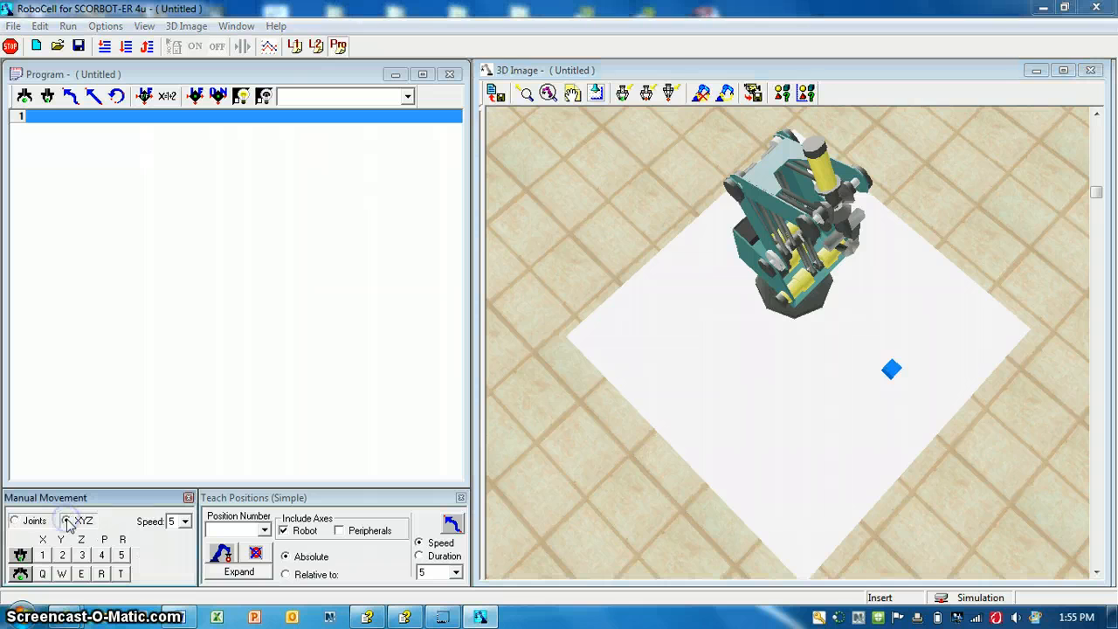
{"action": "left_click", "coordinate": [67, 520]}
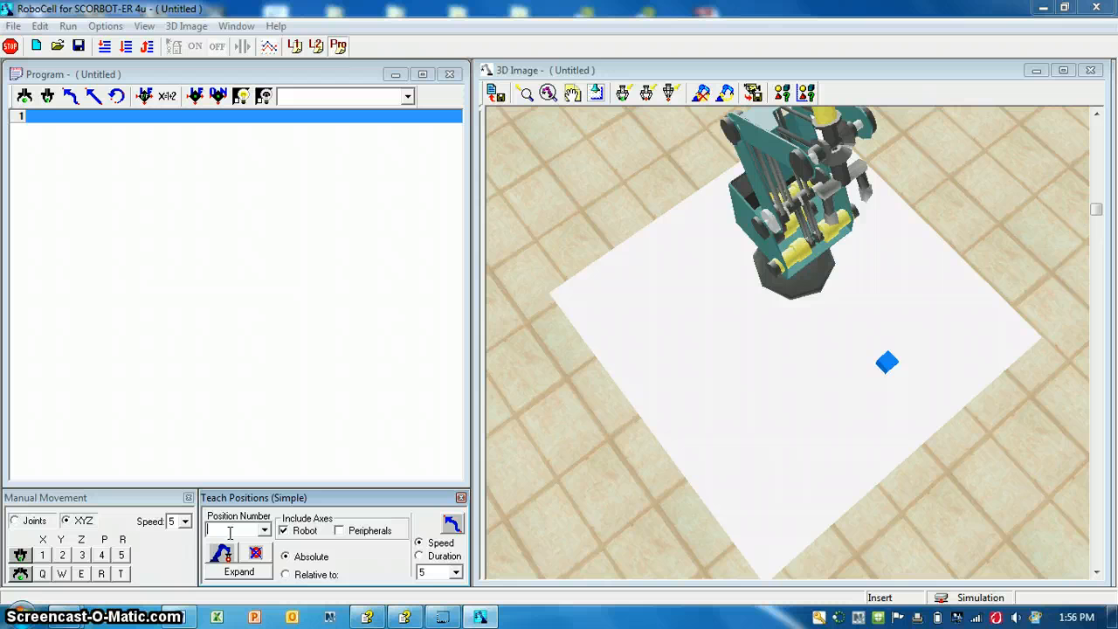
{"action": "type", "text": "39"}
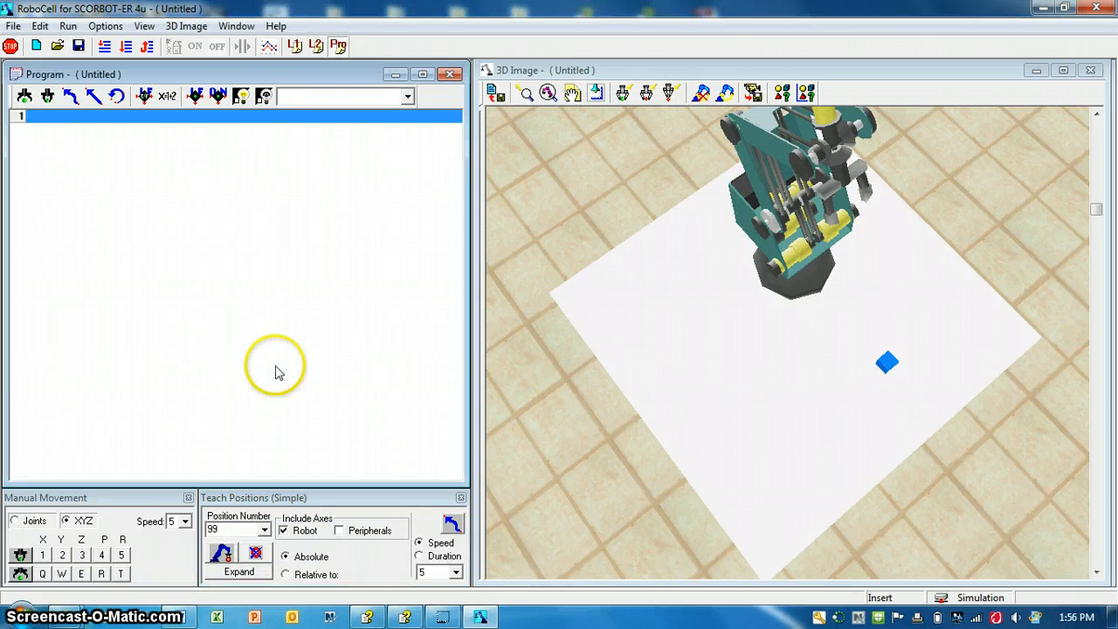
{"action": "left_click", "coordinate": [143, 26]}
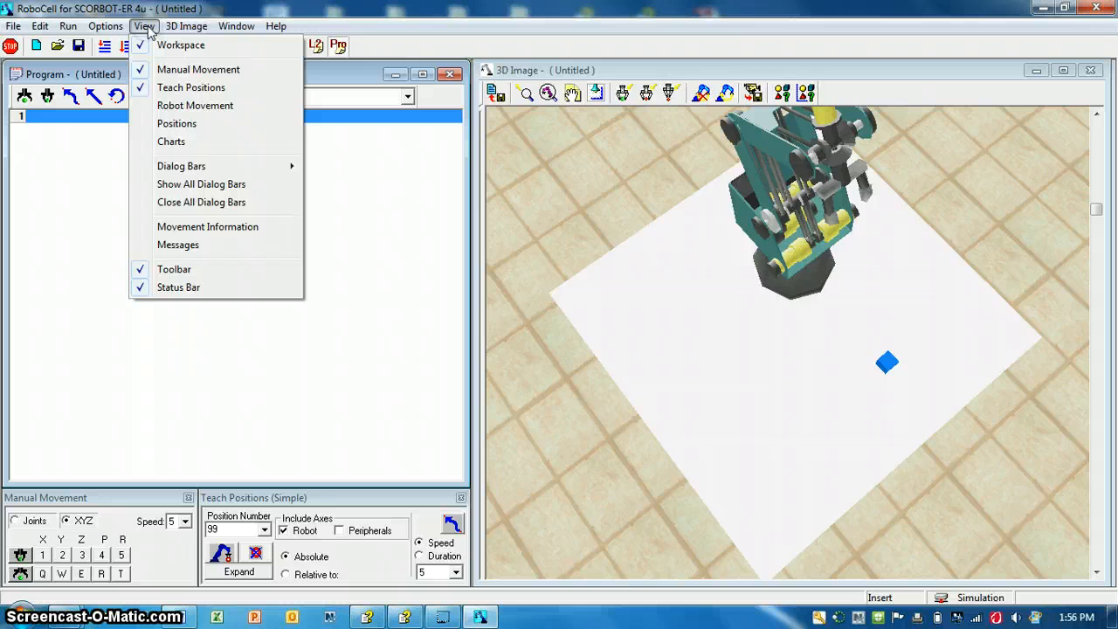
Show the Positions table listing position 99's joint and XYZ values.
{"action": "left_click", "coordinate": [176, 123]}
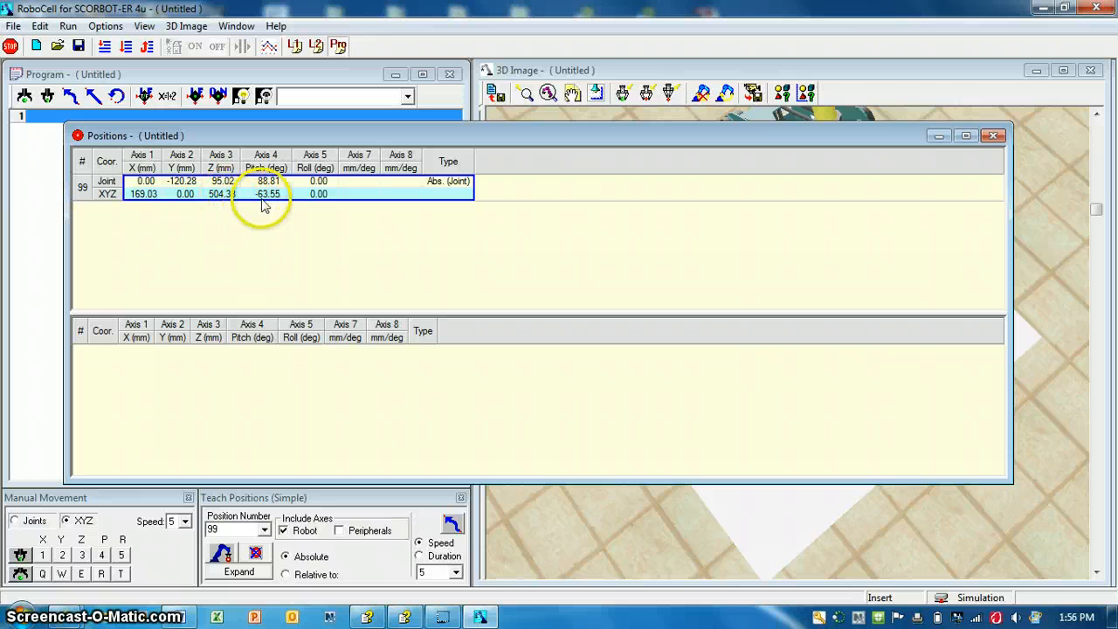
{"action": "mouse_move", "coordinate": [405, 194]}
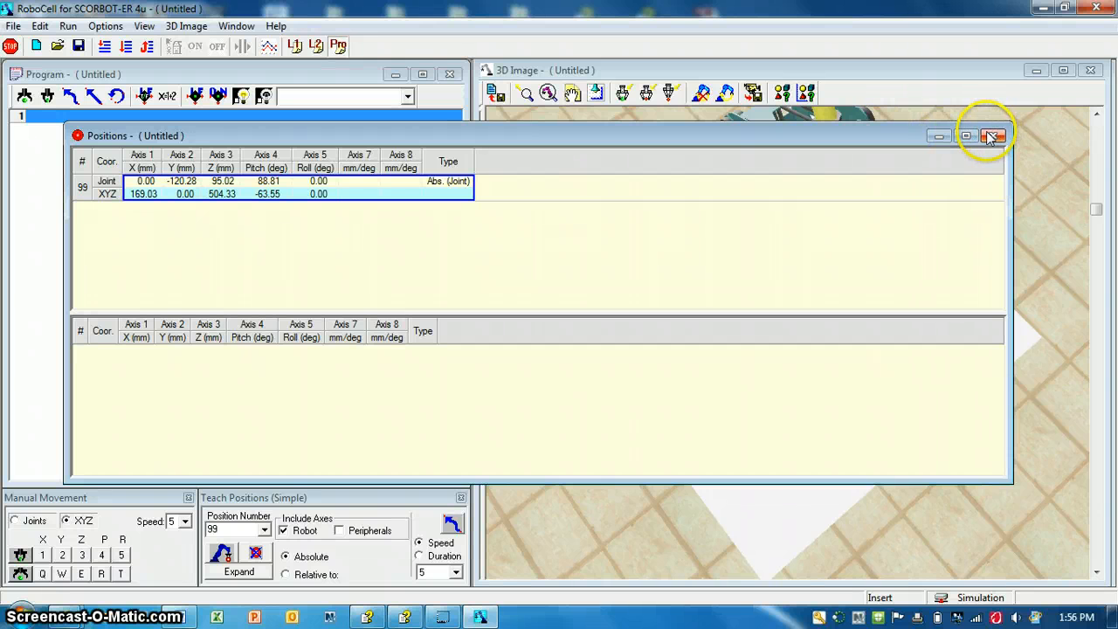
{"action": "mouse_move", "coordinate": [838, 122]}
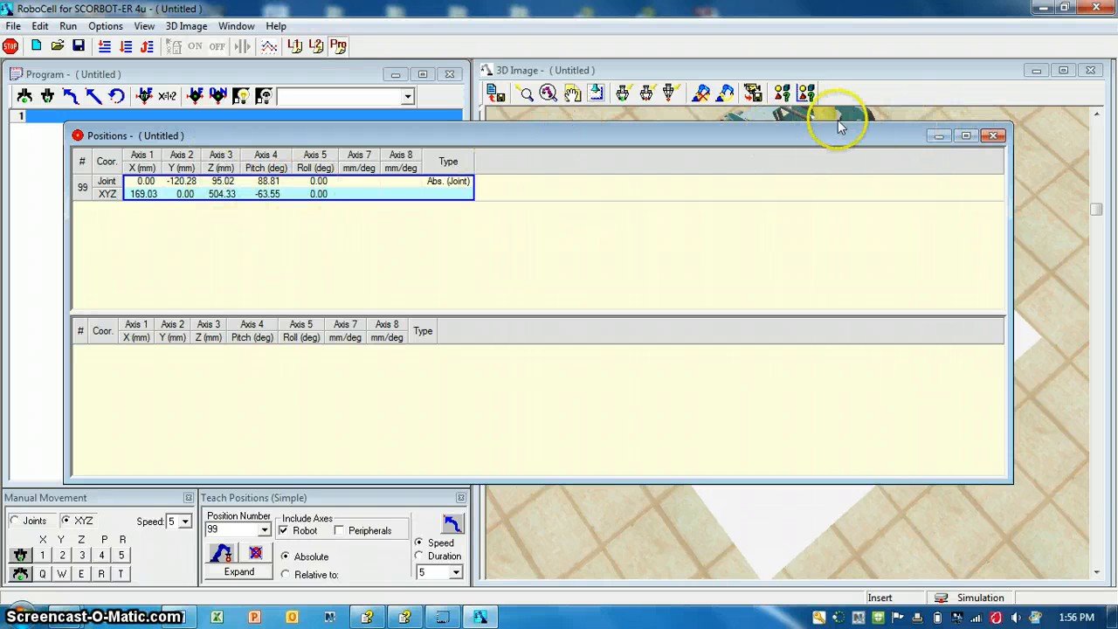
Close the Positions table so the robot cell view is clear again.
{"action": "left_click", "coordinate": [992, 134]}
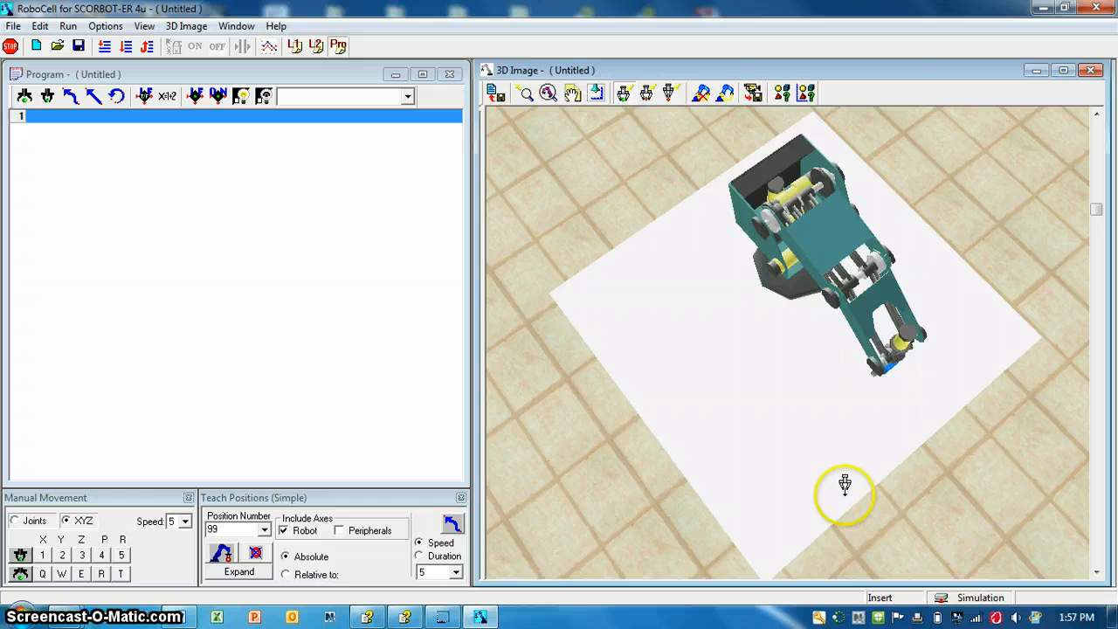
{"action": "mouse_move", "coordinate": [789, 361]}
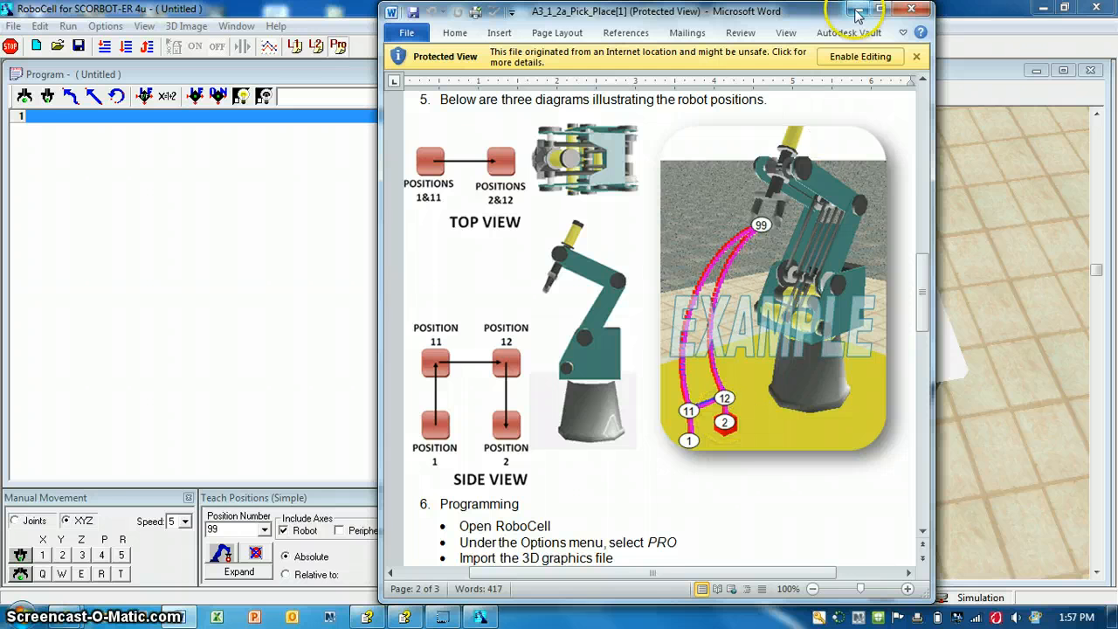
{"action": "mouse_move", "coordinate": [858, 12]}
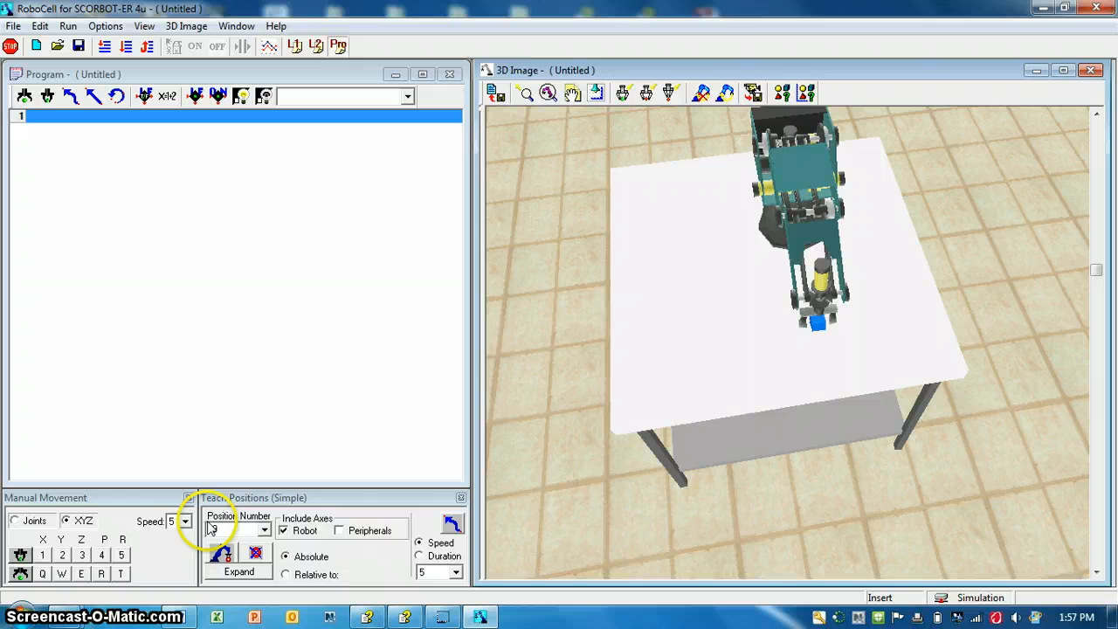
Record the gripper-at-cube pose as position 1 and jog the gripper up along Z.
{"action": "left_click", "coordinate": [231, 527]}
{"action": "type", "text": "1"}
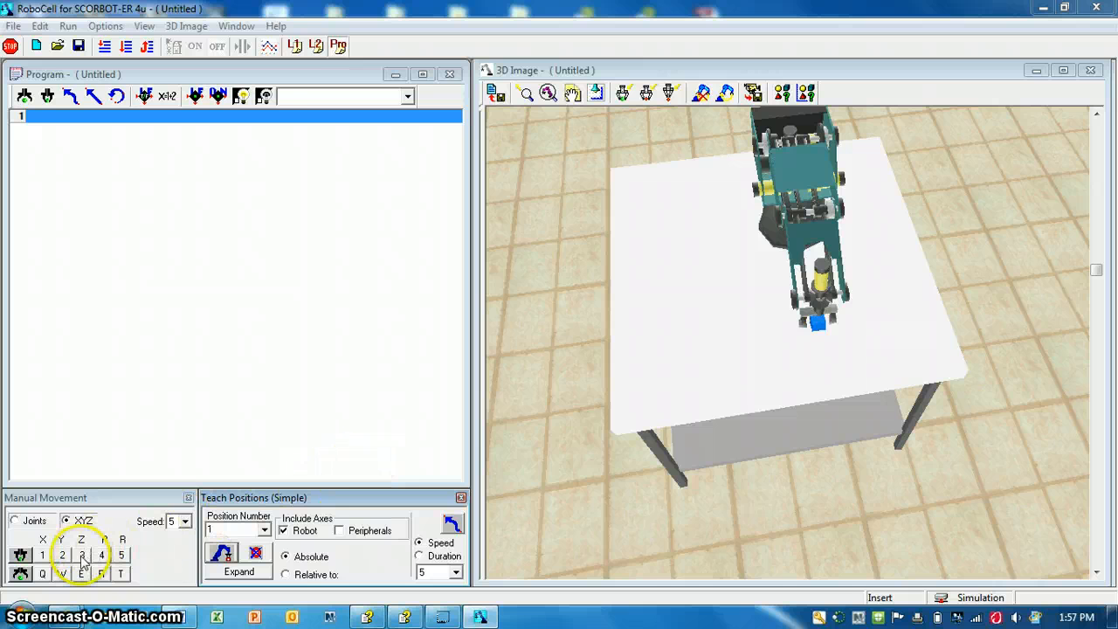
{"action": "left_click", "coordinate": [67, 521]}
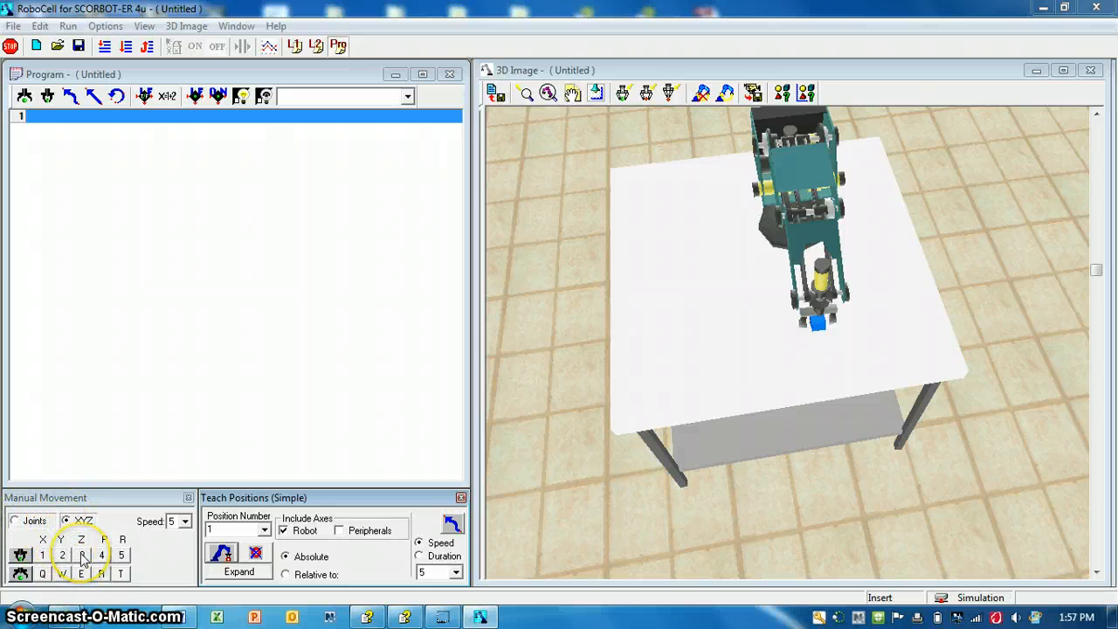
{"action": "left_click", "coordinate": [81, 555]}
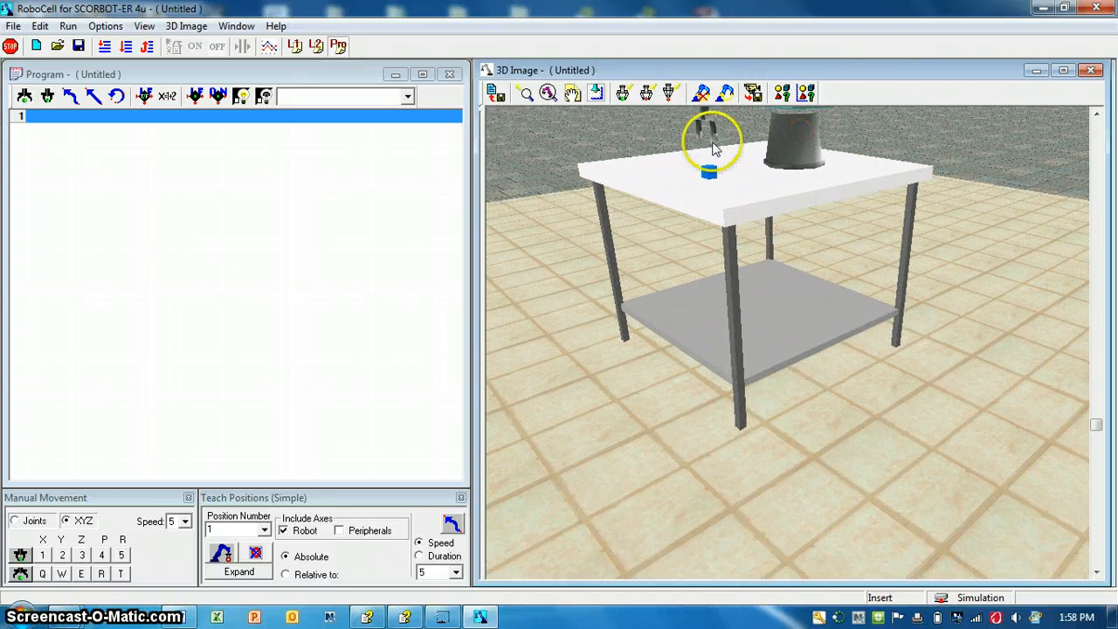
{"action": "mouse_move", "coordinate": [269, 430]}
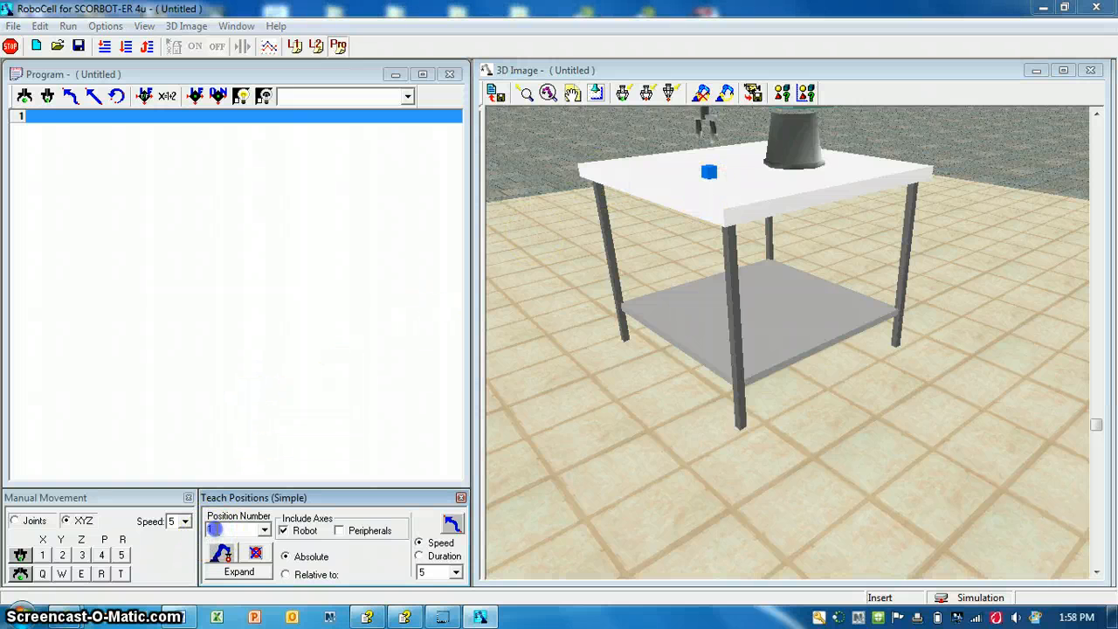
Enter position number 11, jog the raised gripper pose and record it.
{"action": "type", "text": "11"}
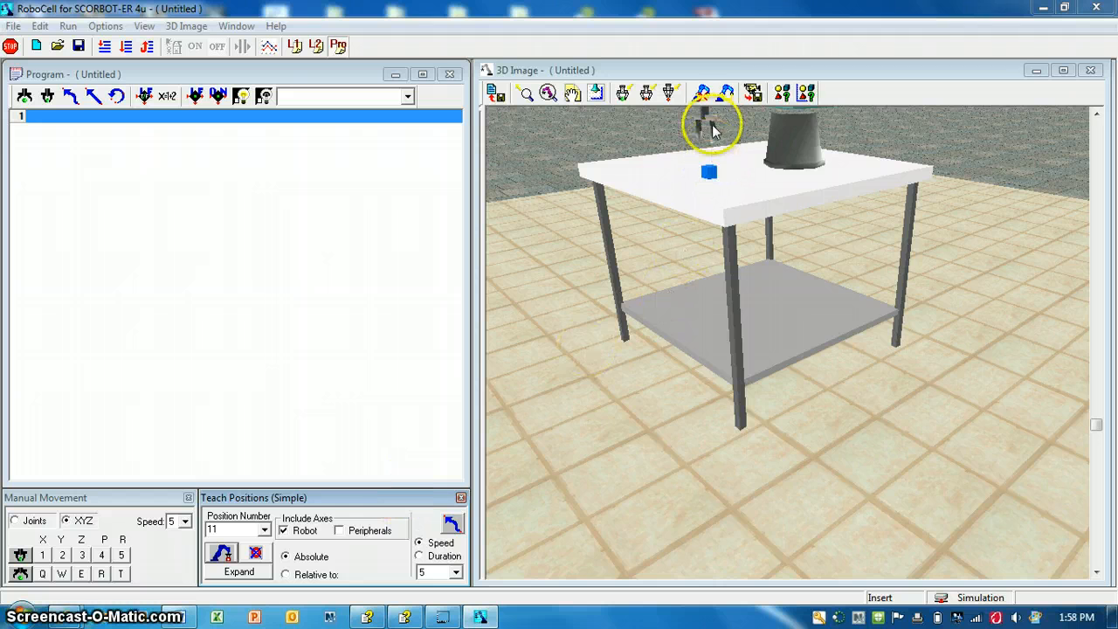
{"action": "mouse_move", "coordinate": [803, 154]}
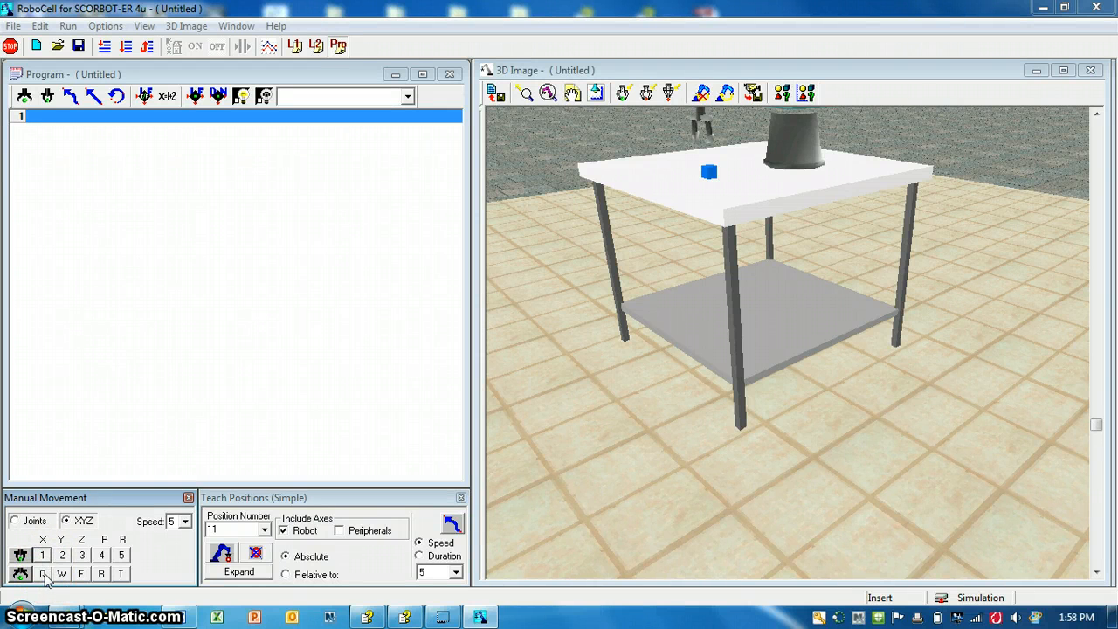
{"action": "left_click", "coordinate": [42, 573]}
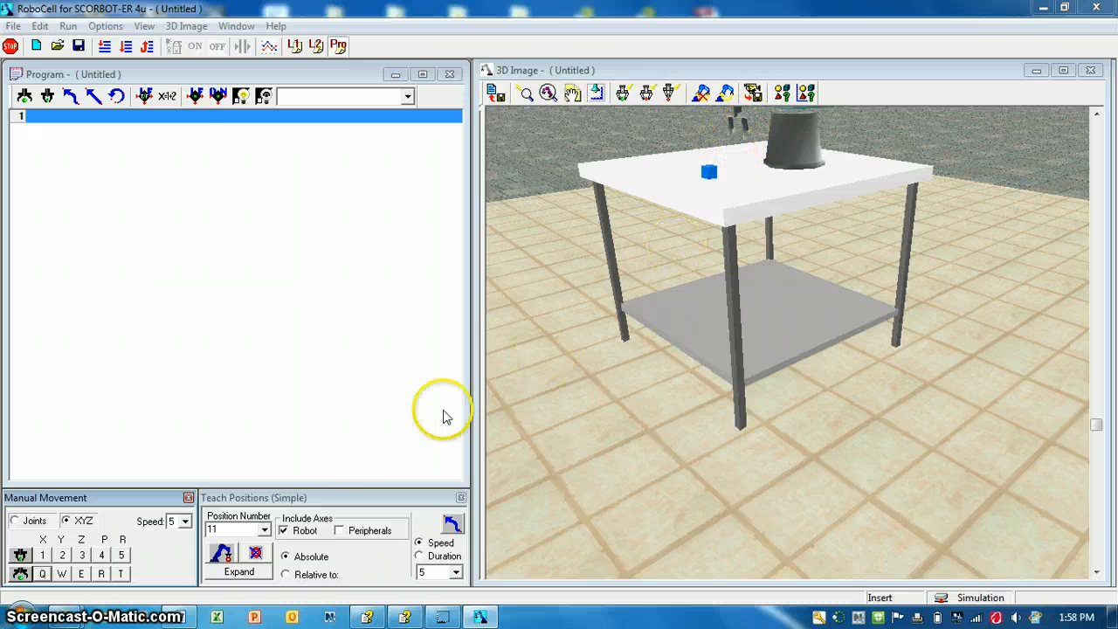
{"action": "left_click", "coordinate": [234, 530]}
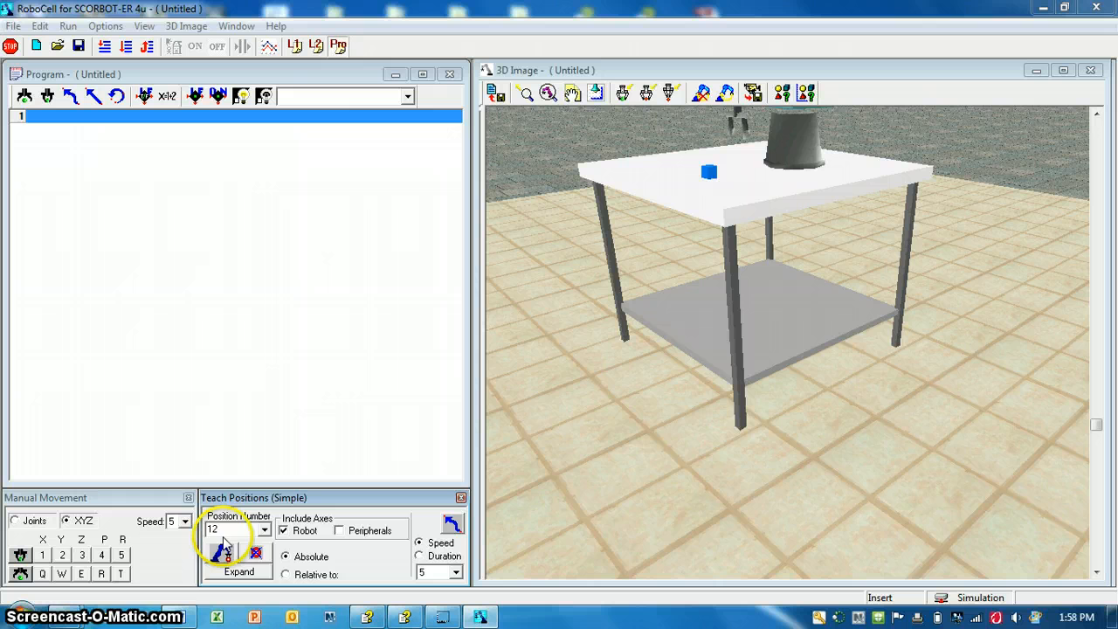
{"action": "mouse_move", "coordinate": [223, 552]}
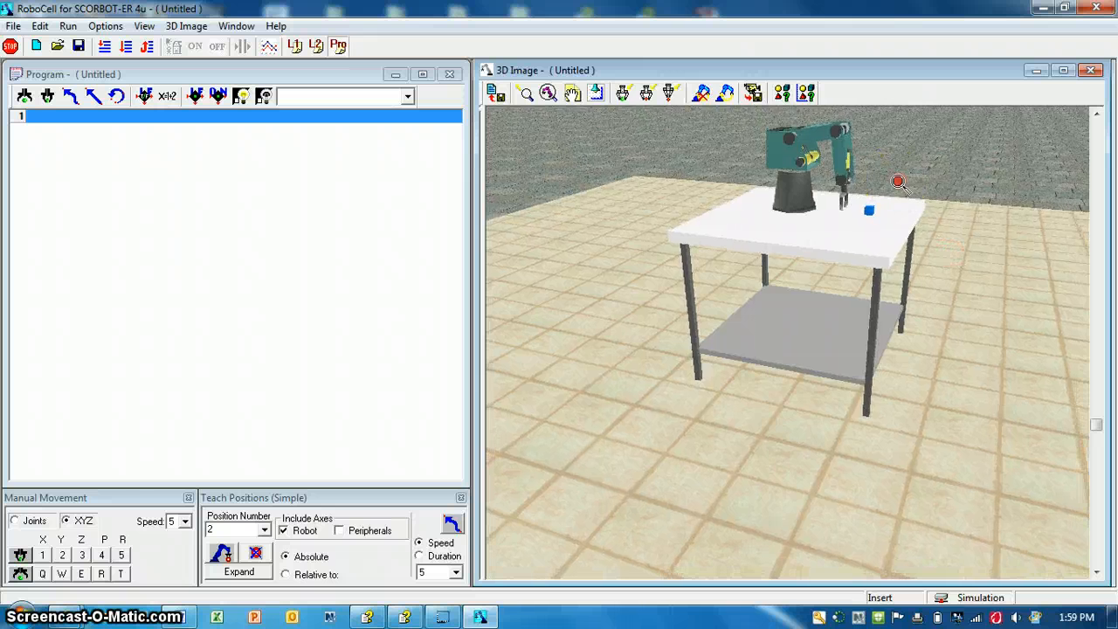
Record the robot's upright pose beside the blue cube as position 2.
{"action": "left_click", "coordinate": [597, 95]}
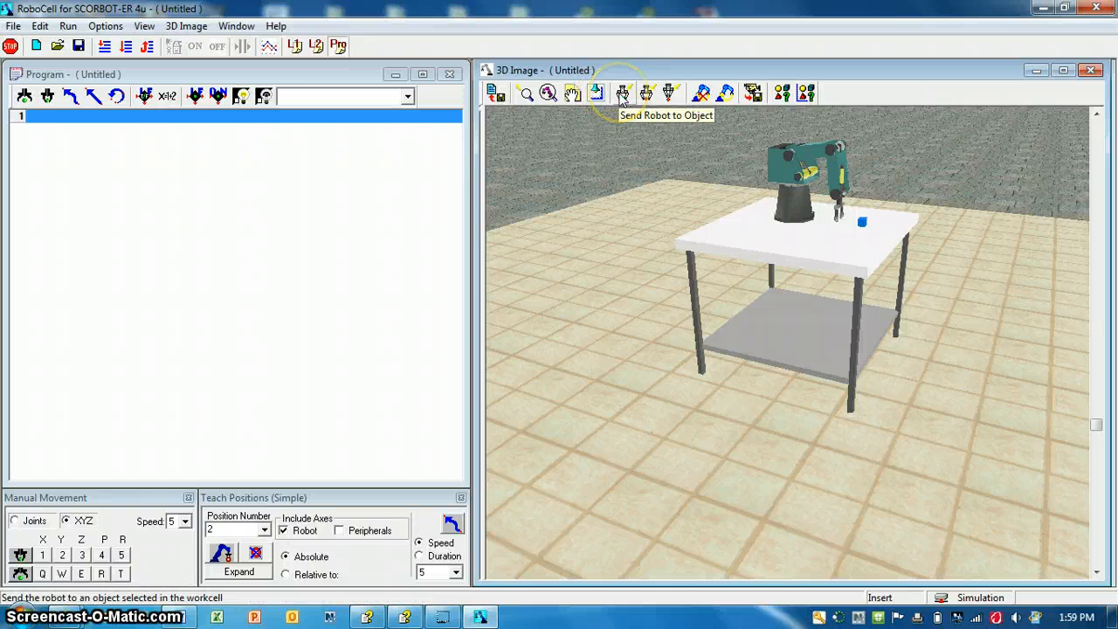
{"action": "mouse_move", "coordinate": [498, 95]}
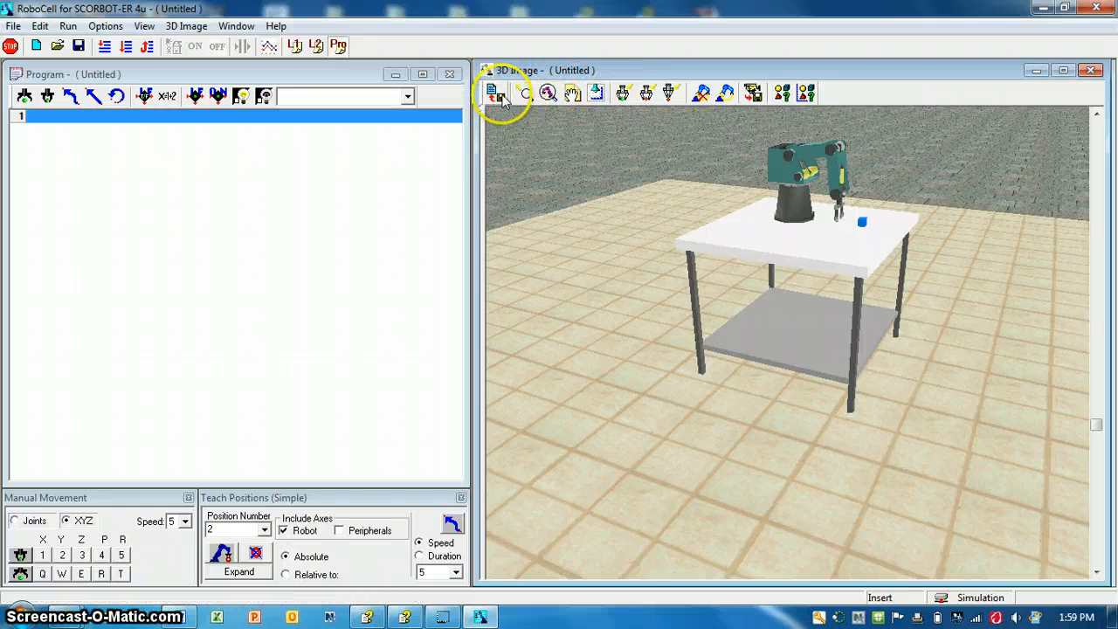